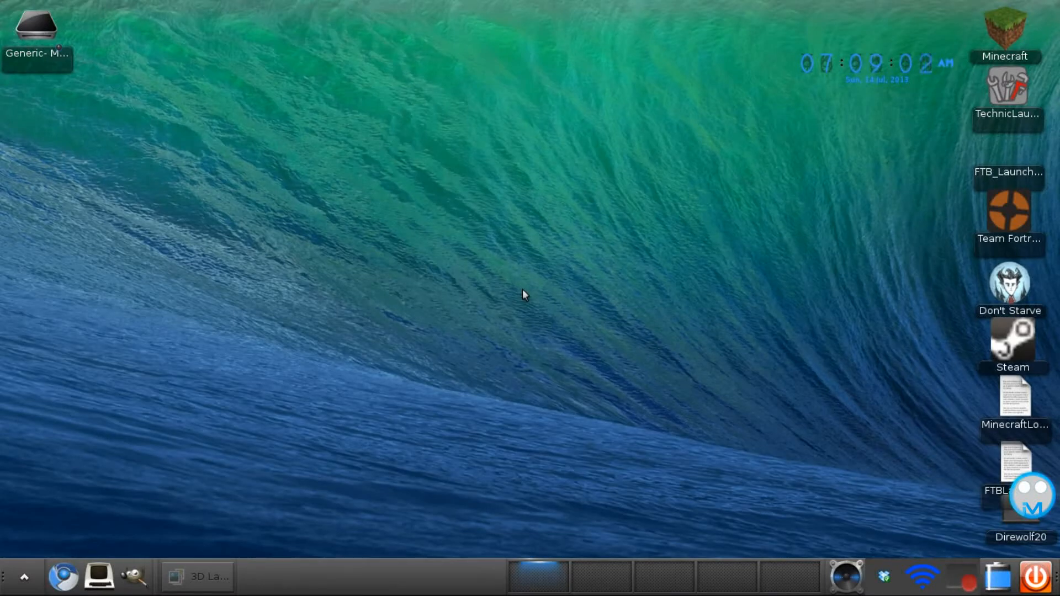
- Bring up the desktop application menu listing graphics programs including Blender
left_click(198, 577)
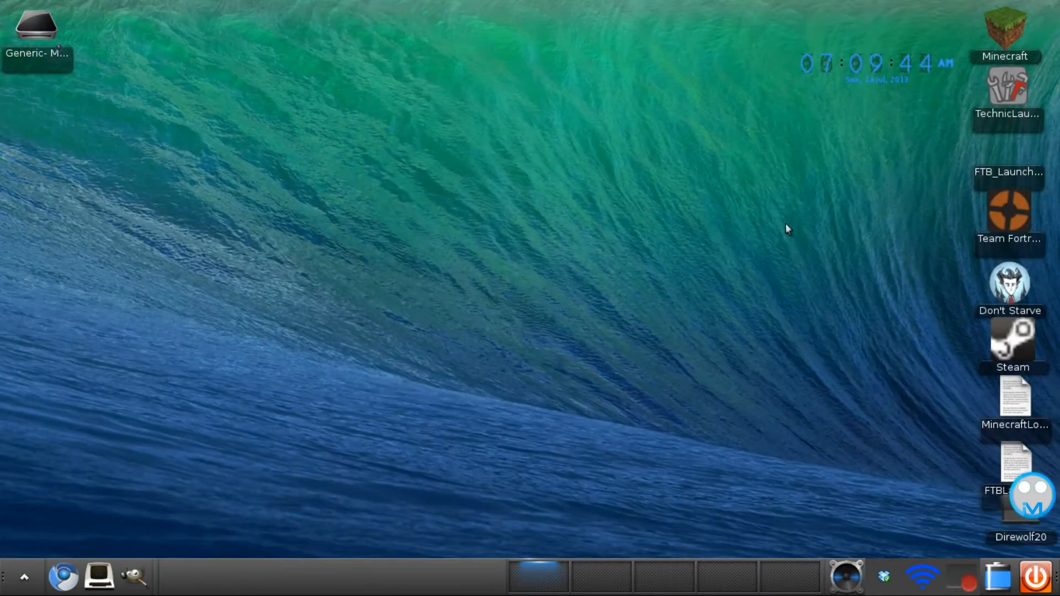
mouse_move(318, 489)
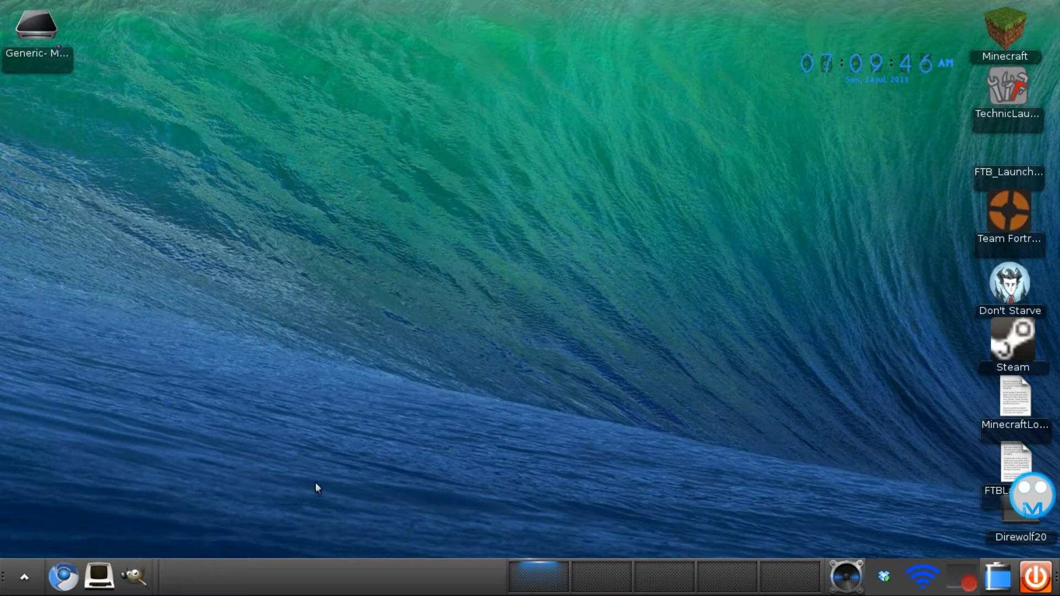
right_click(318, 487)
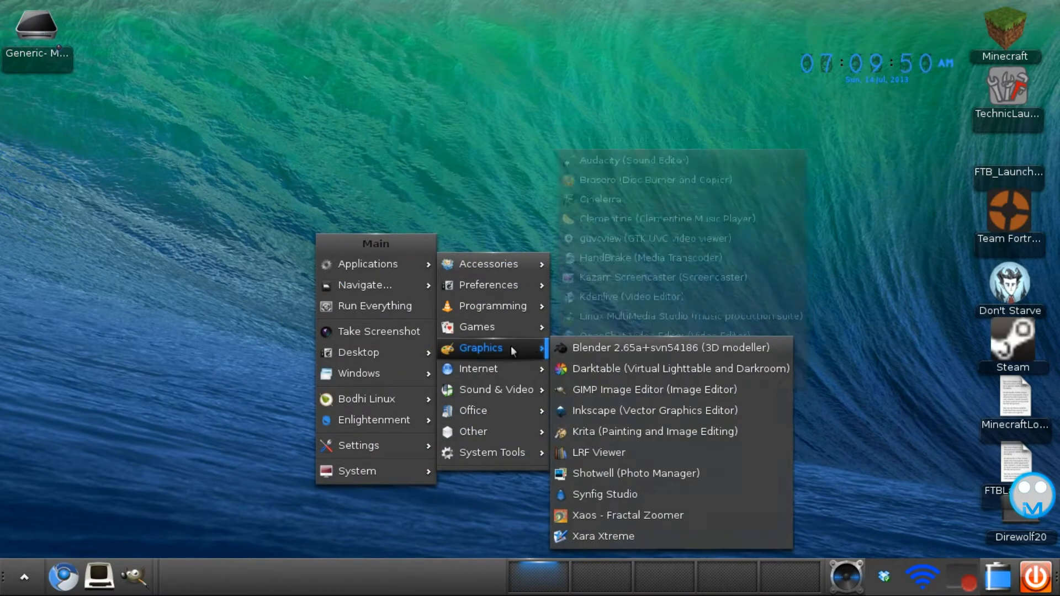
- Launch Blender and delete the default cube, lamp and camera to empty the scene
left_click(669, 348)
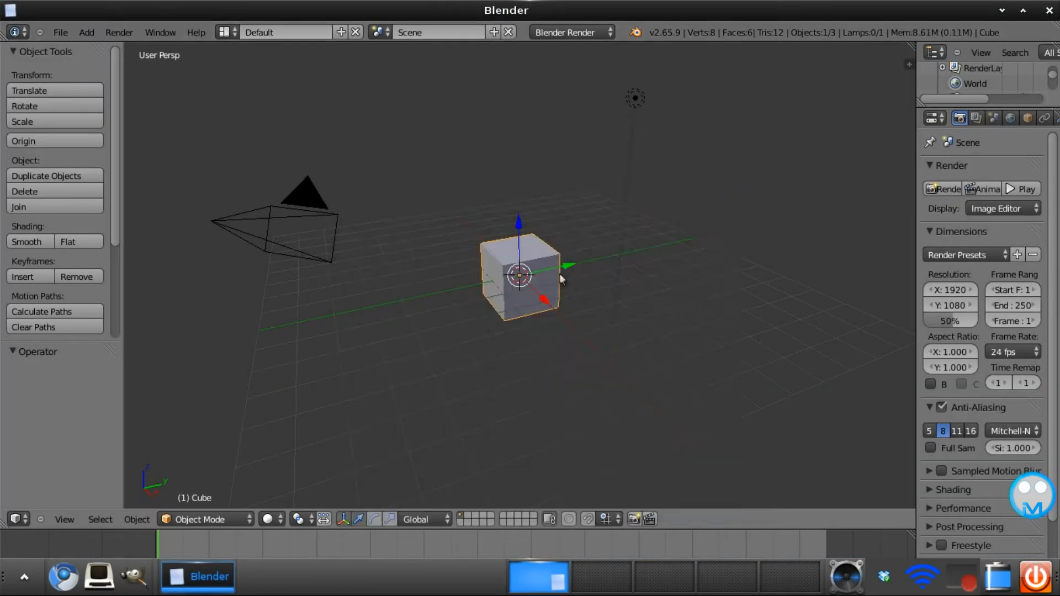
mouse_move(625, 242)
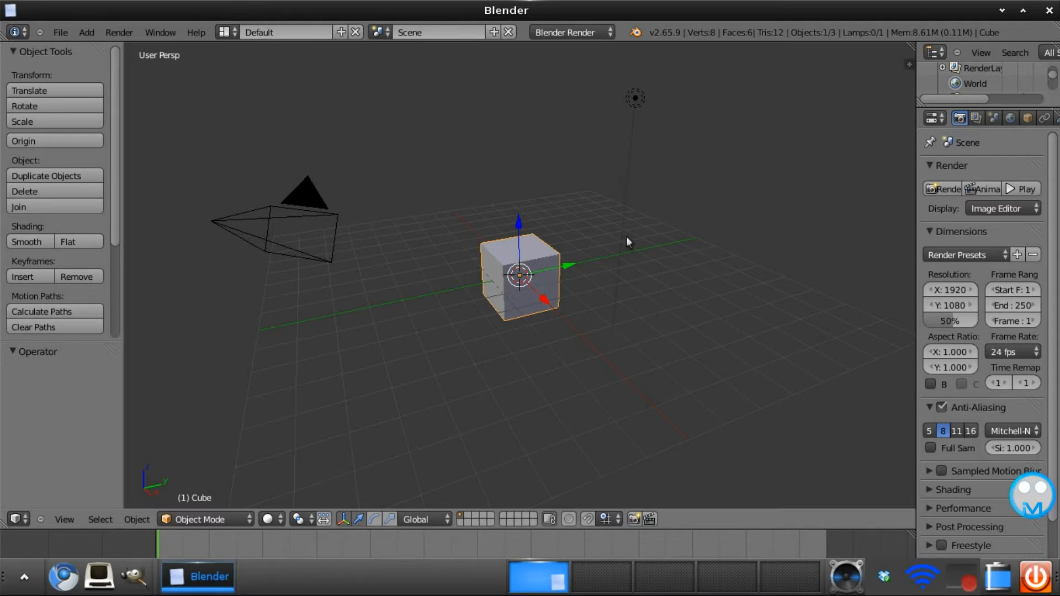
mouse_move(636, 99)
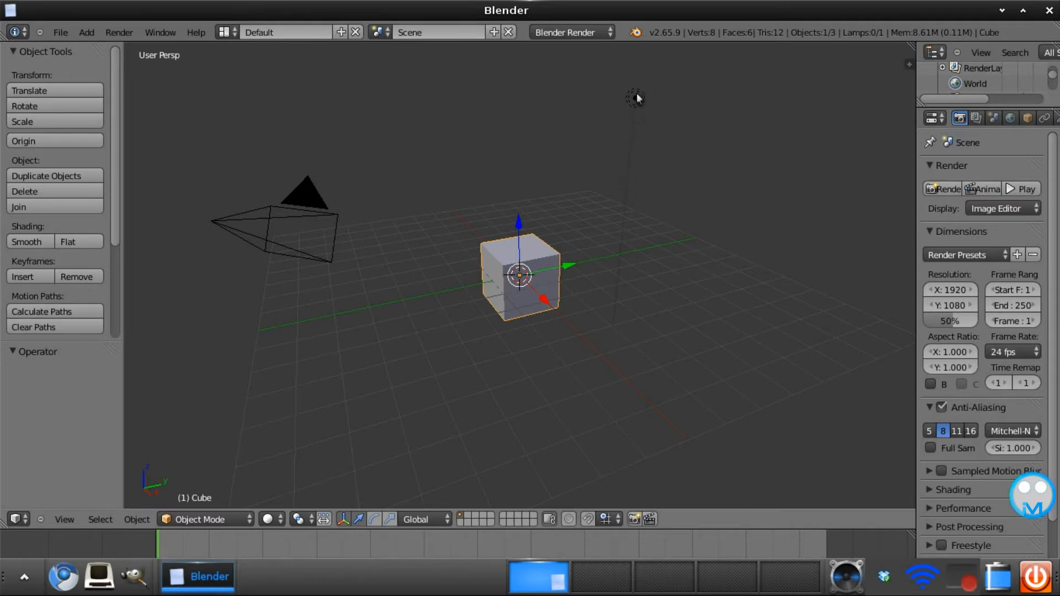
left_click(634, 98)
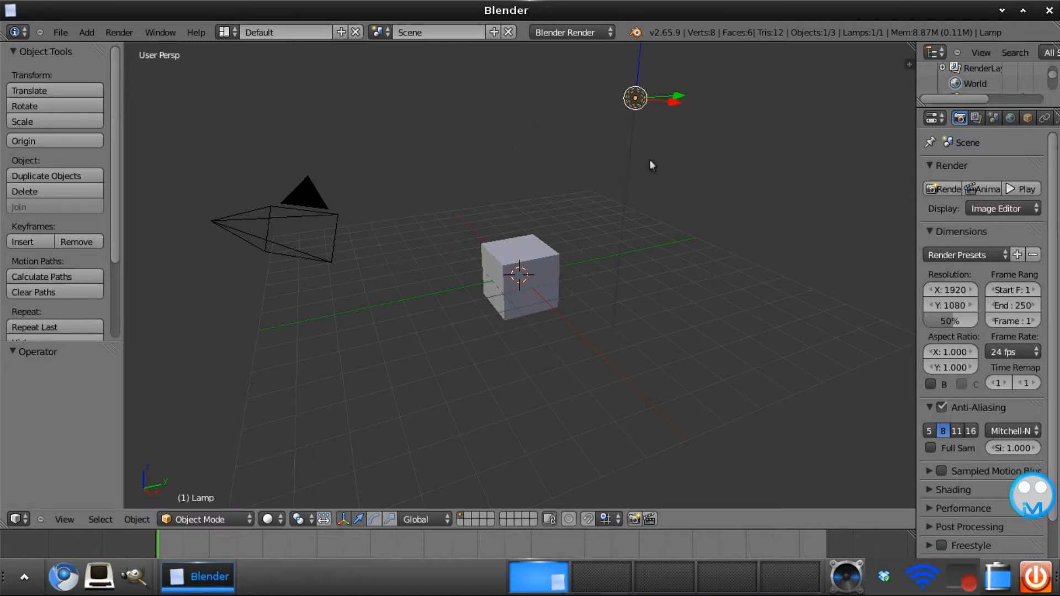
mouse_move(284, 225)
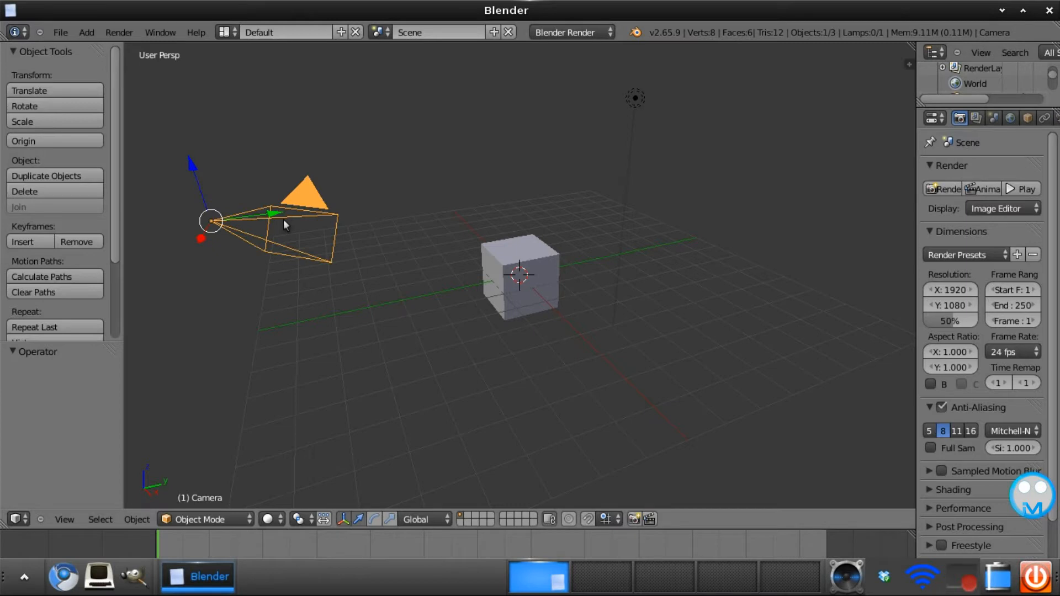
mouse_move(254, 219)
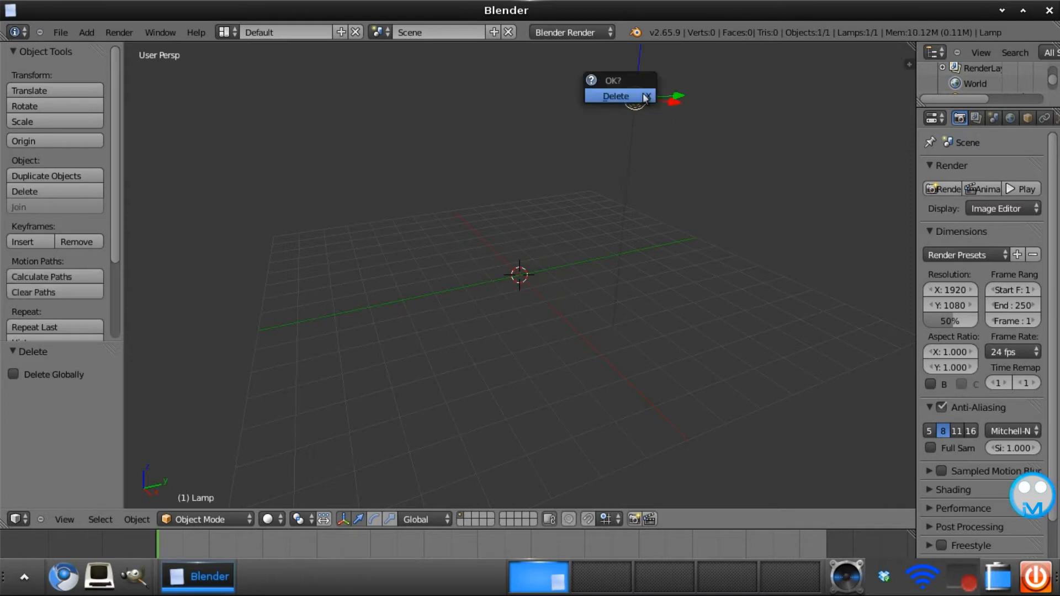
left_click(615, 95)
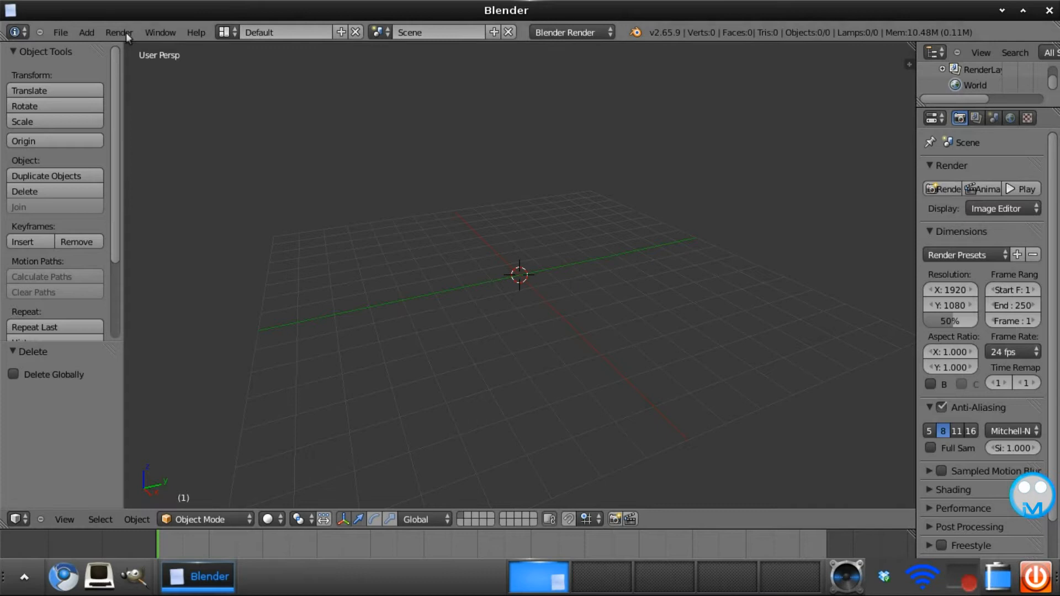
- Add a text object at the origin and rotate it 90° about X to stand upright
left_click(86, 32)
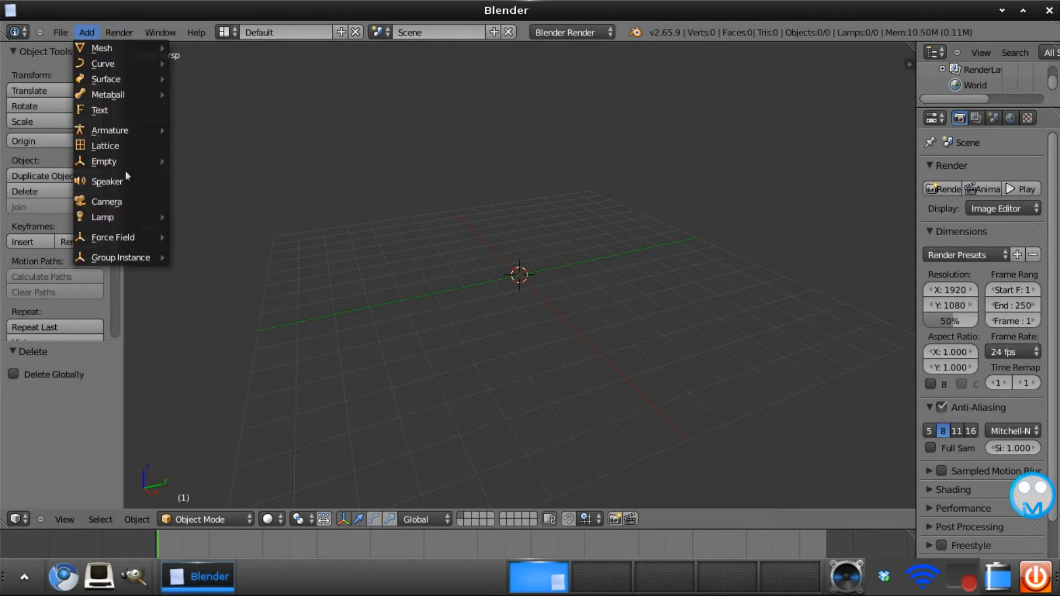
mouse_move(100, 109)
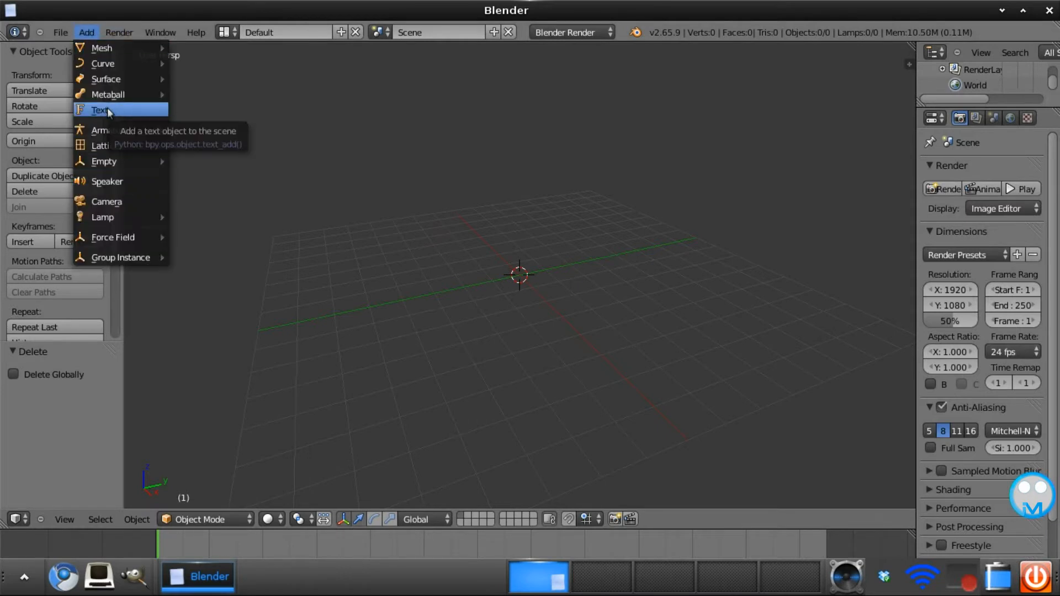
left_click(100, 110)
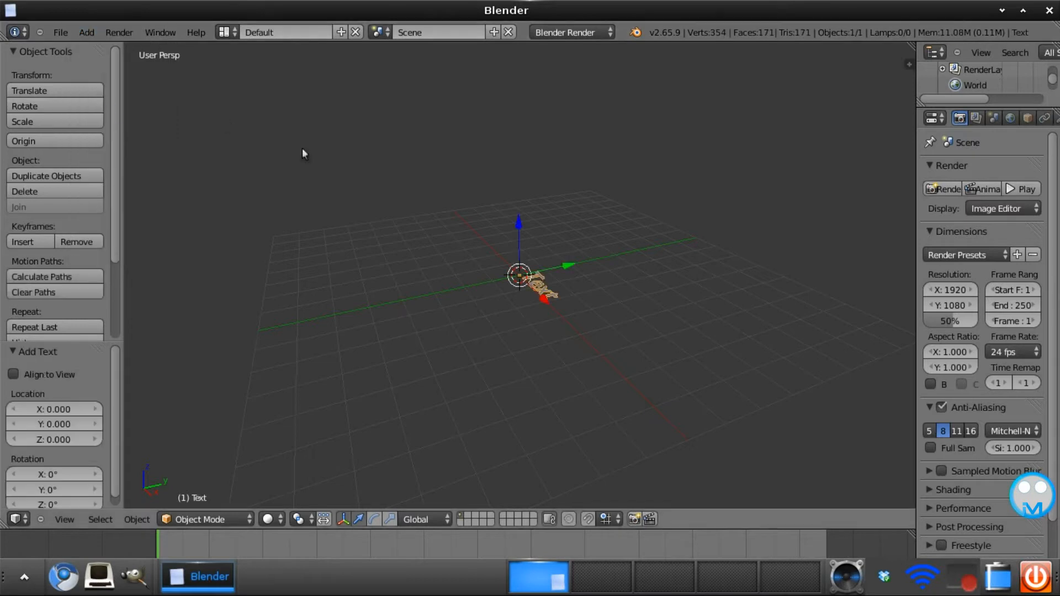
mouse_move(547, 306)
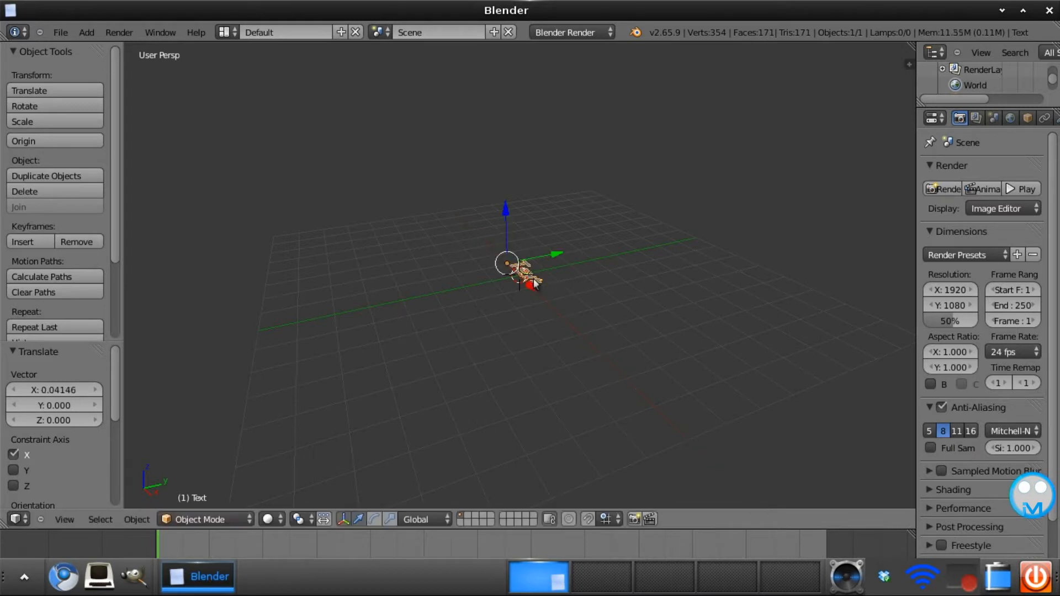
mouse_move(501, 212)
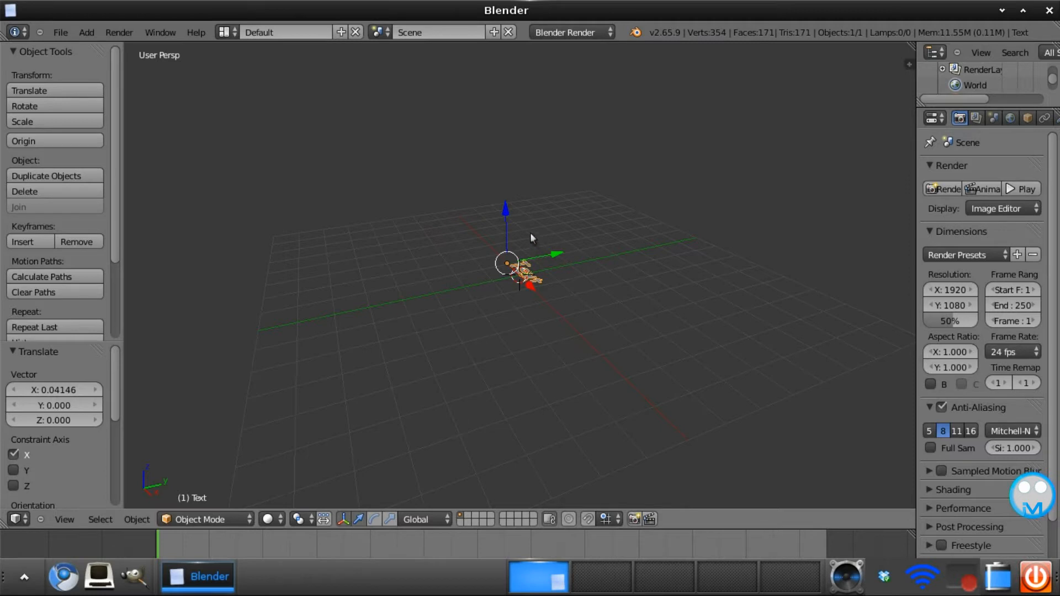
mouse_move(894, 192)
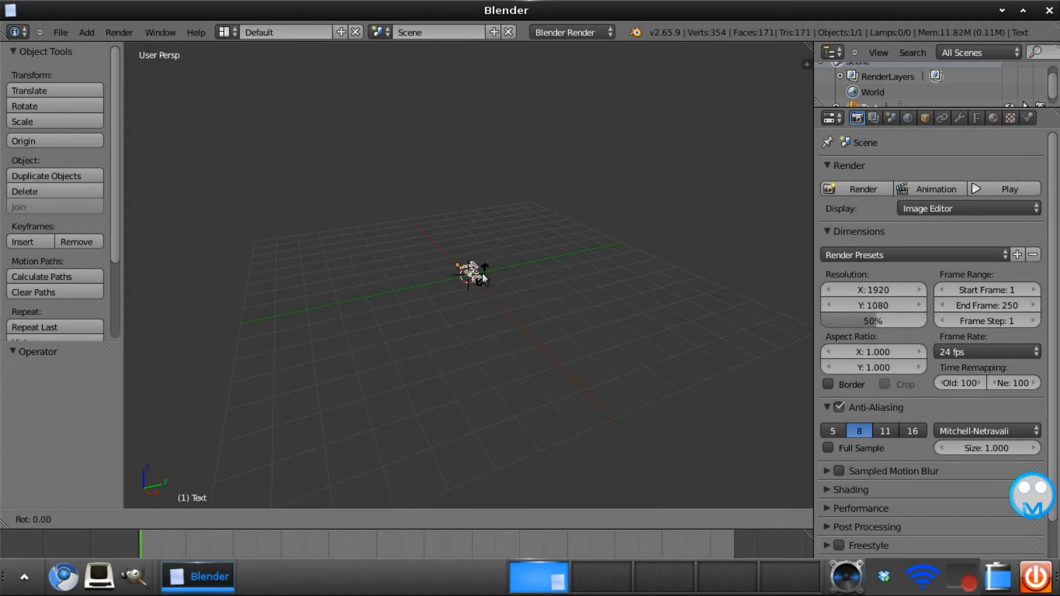
key("x")
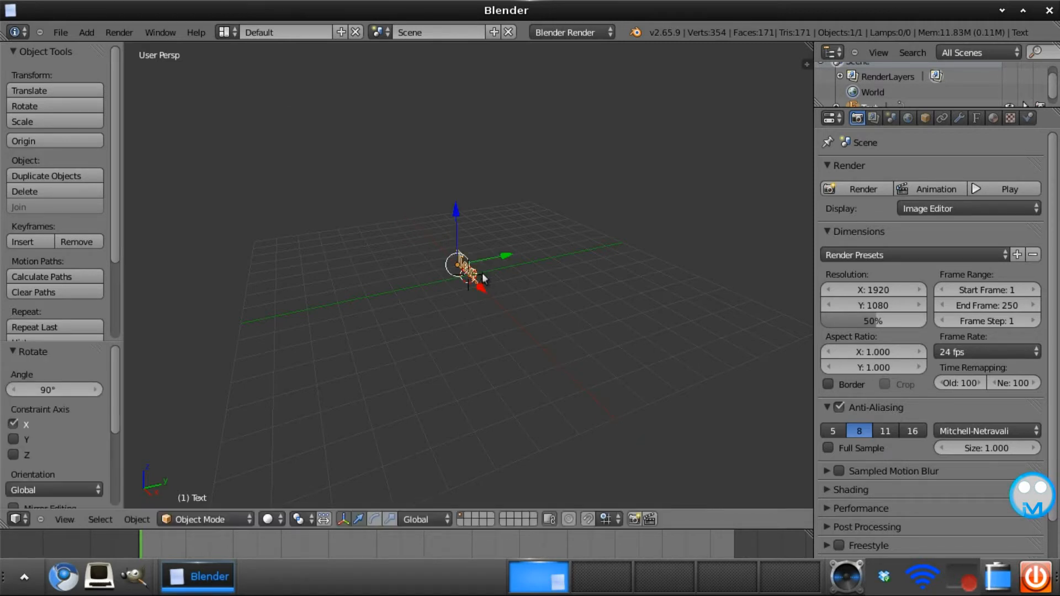
mouse_move(775, 294)
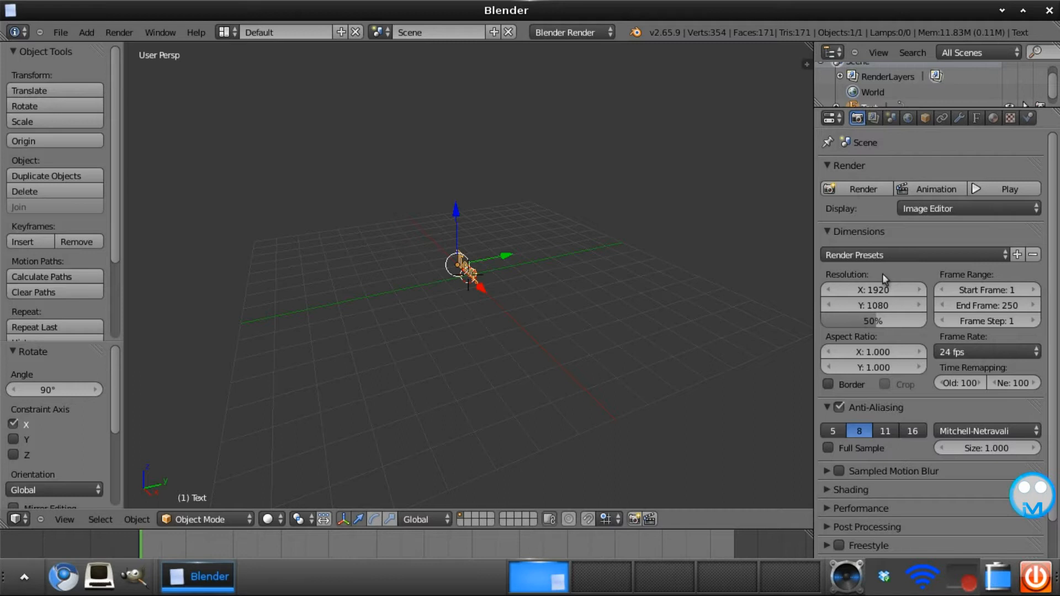
- Set the render resolution to 1280 by 720 at 100%
left_click(872, 290)
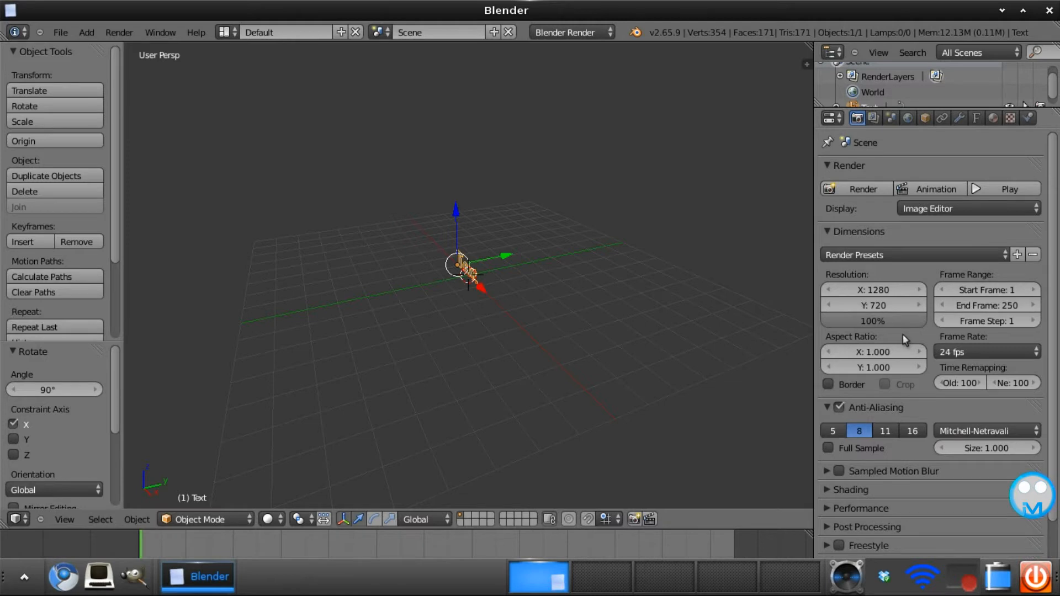
mouse_move(994, 133)
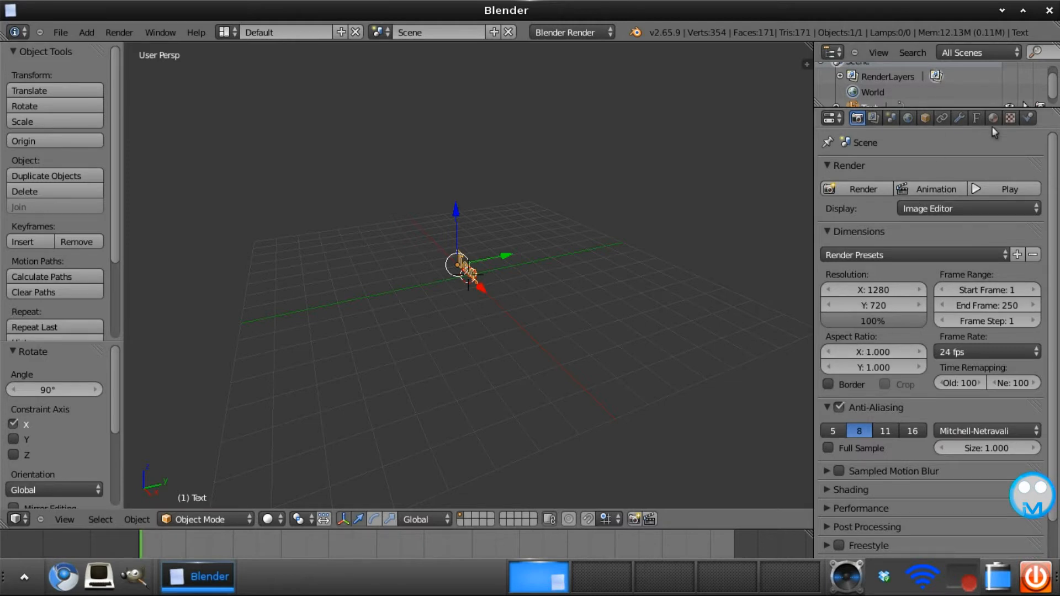
mouse_move(527, 276)
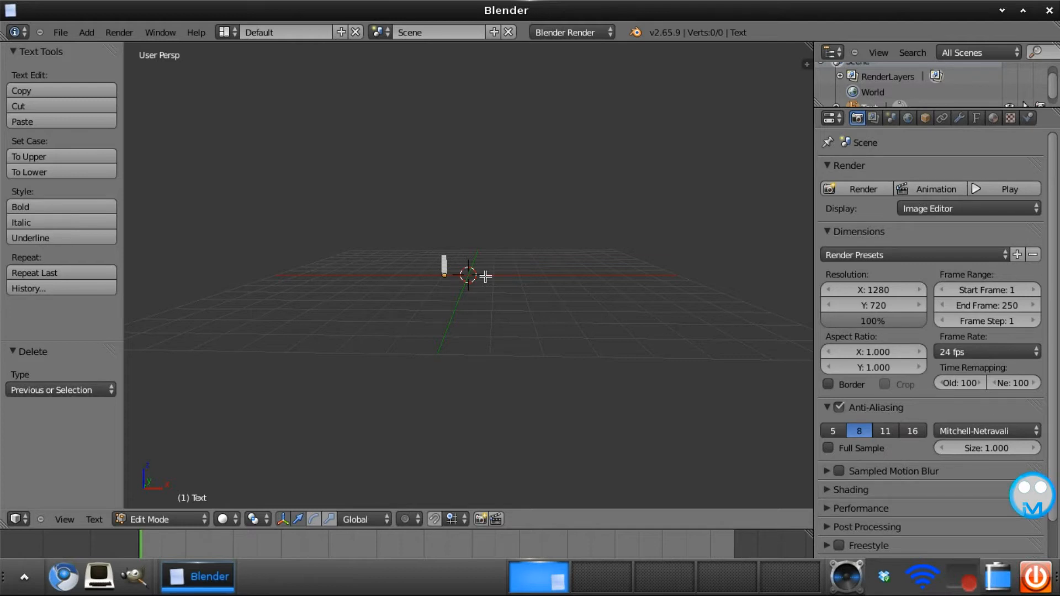
- Replace the default wording with 'Layer' and return to Object Mode
type("Layer")
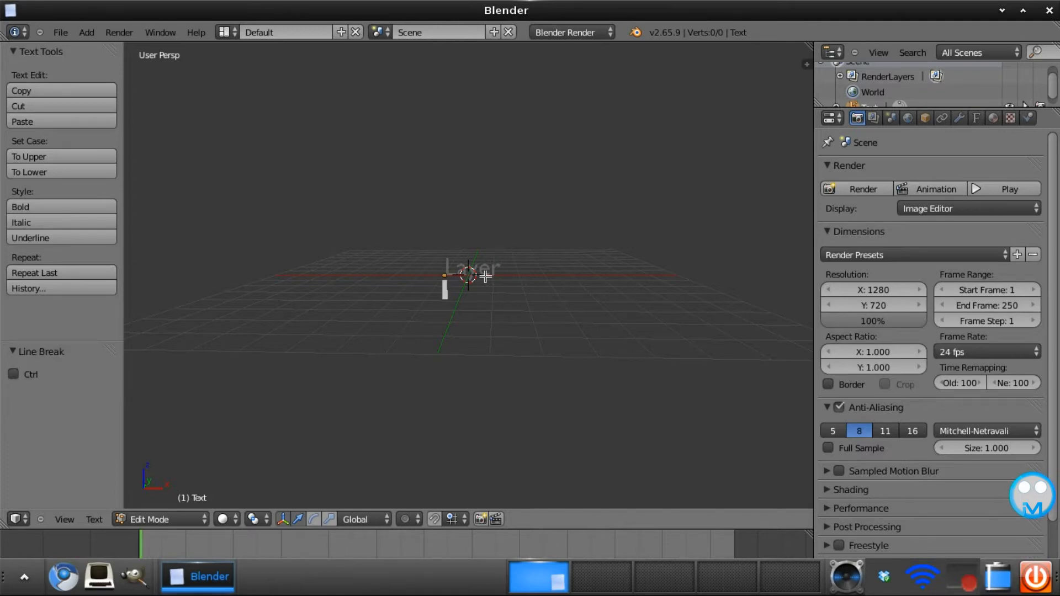
key("Tab")
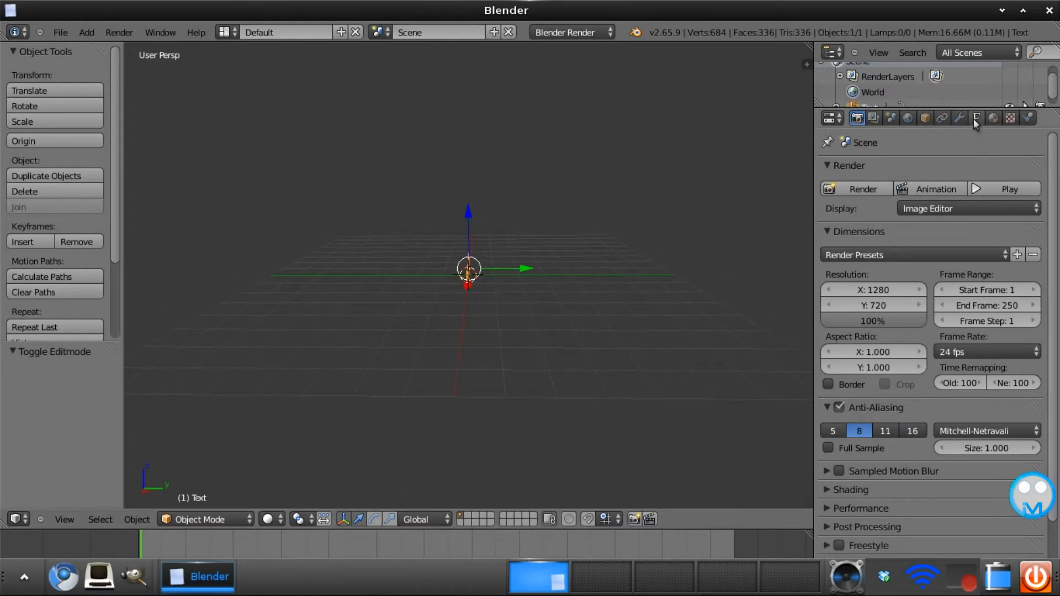
mouse_move(976, 118)
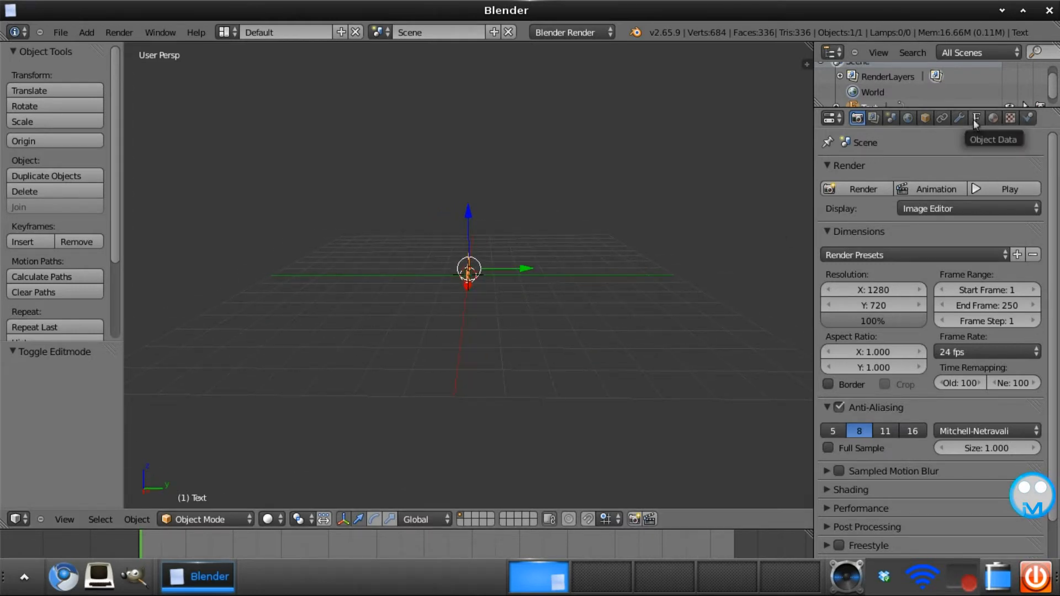
- Set the text's Geometry Extrude to 0.250 to give it thickness
left_click(976, 118)
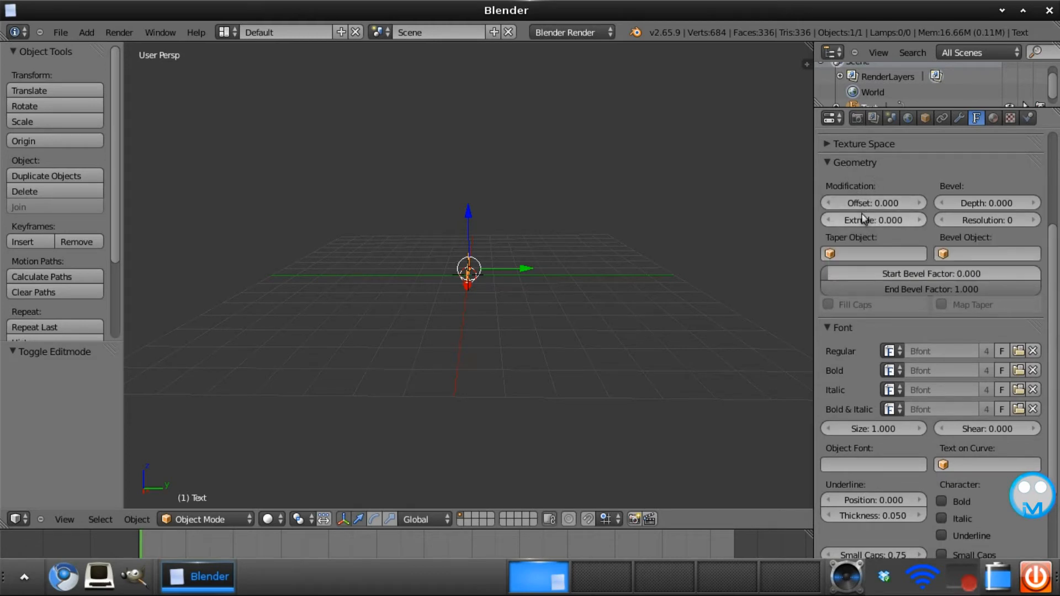
left_click(872, 220)
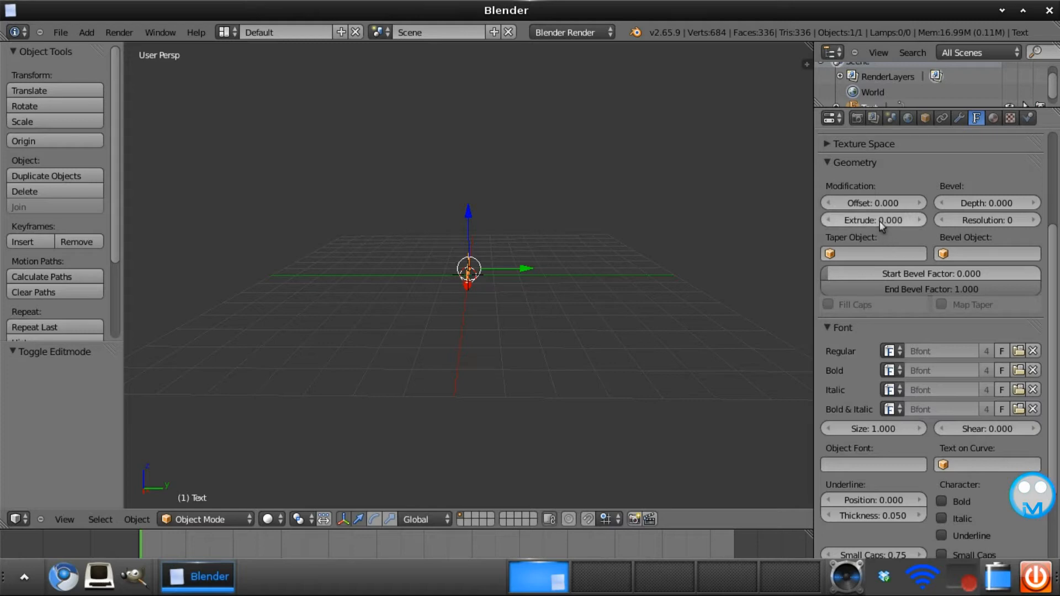
type("0.2")
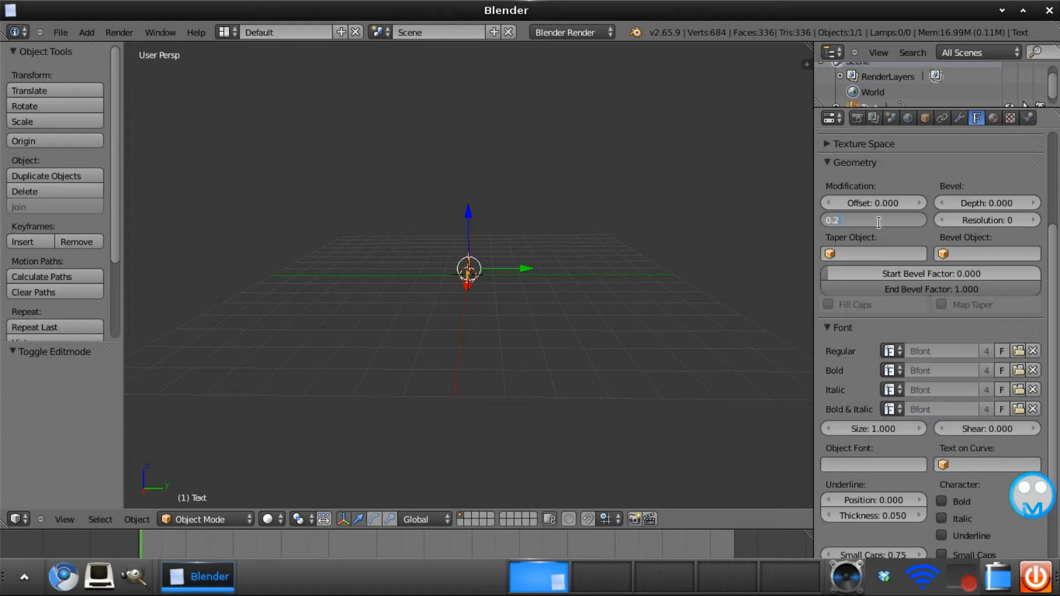
type("0.250")
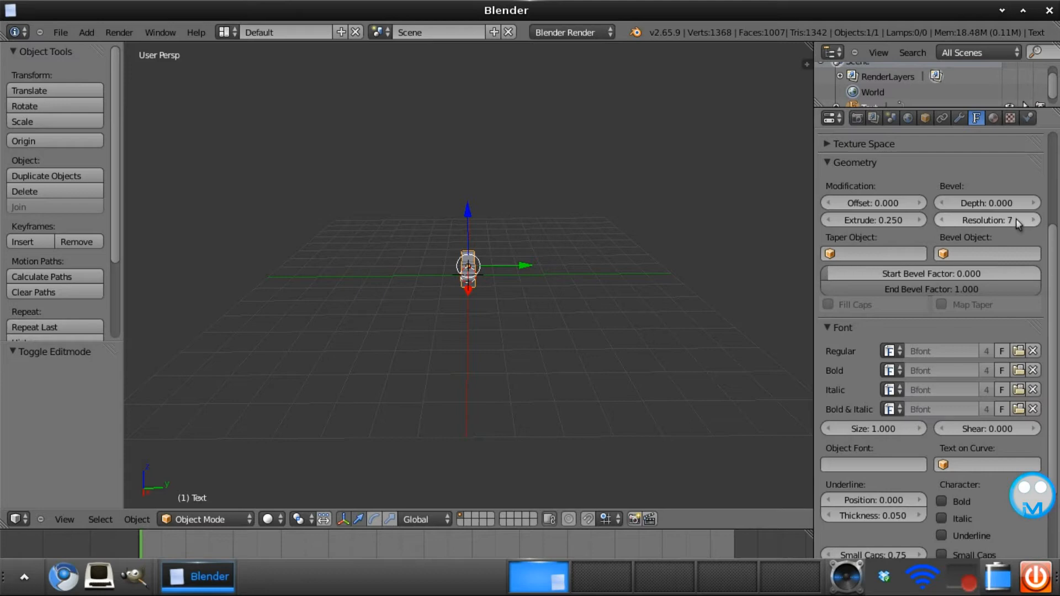
left_click(944, 220)
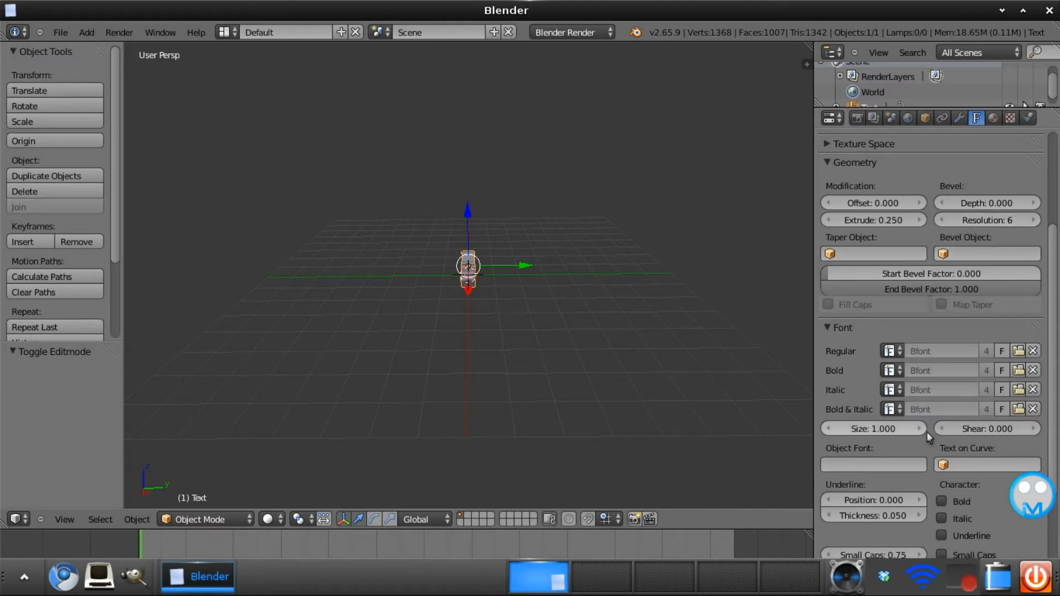
mouse_move(1020, 351)
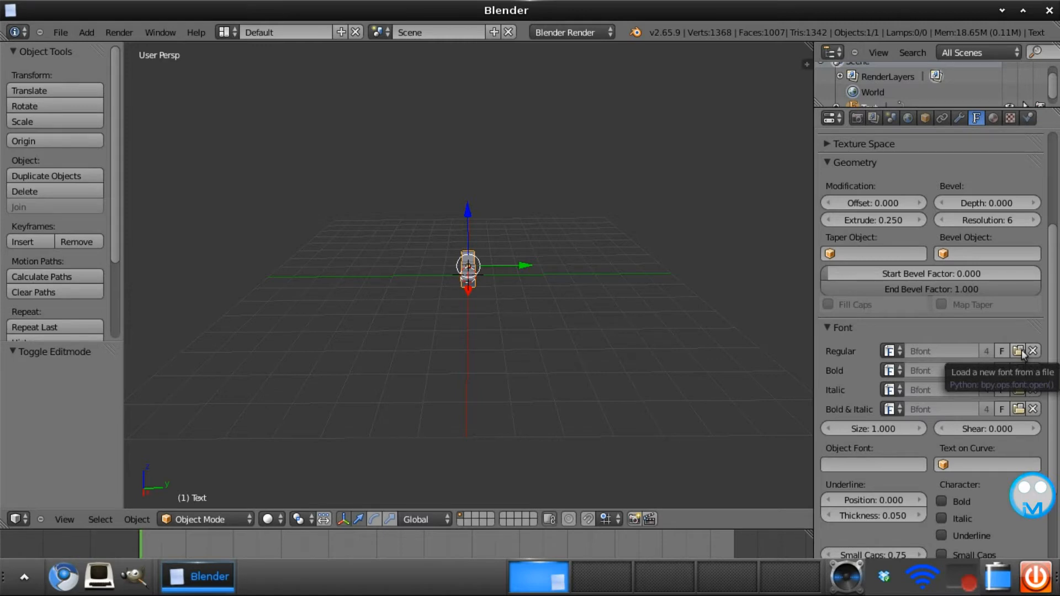
- Browse from the font loader into /usr/share toward the system fonts folder for Dodgv2.ttf
left_click(1017, 351)
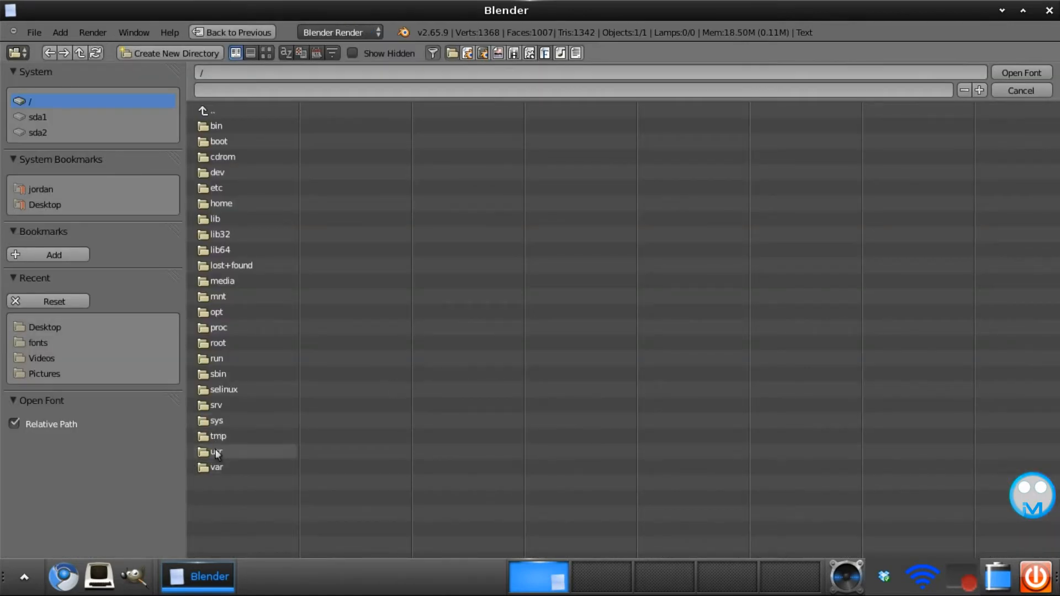
double_click(217, 451)
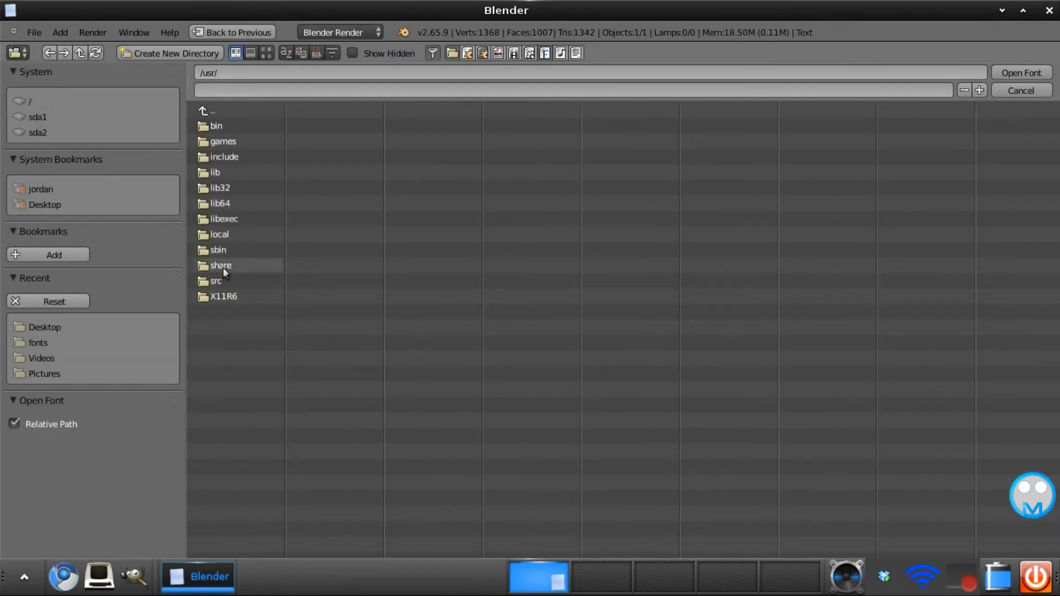
double_click(221, 265)
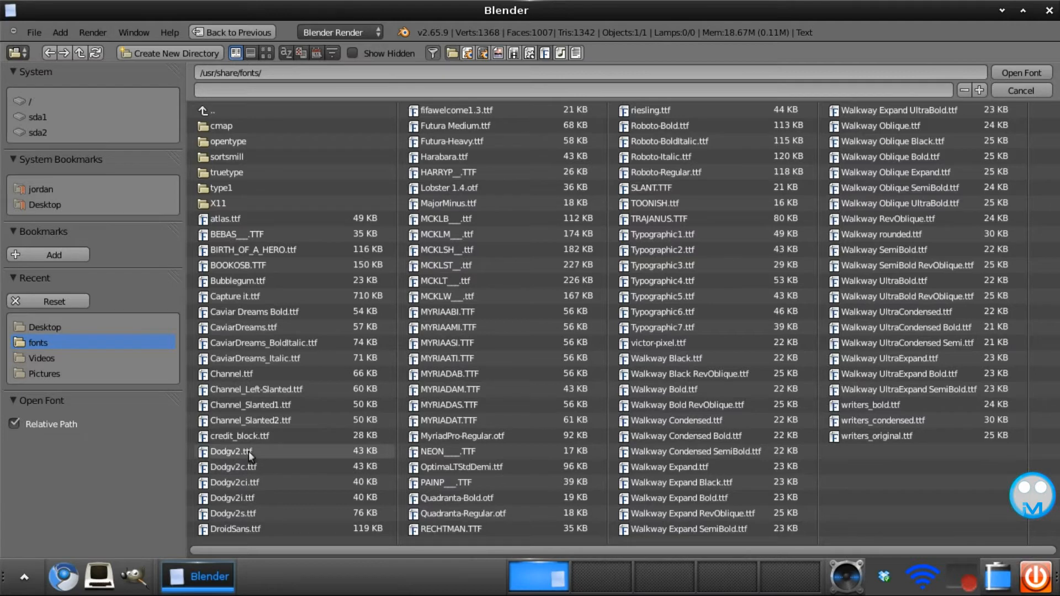
mouse_move(300, 454)
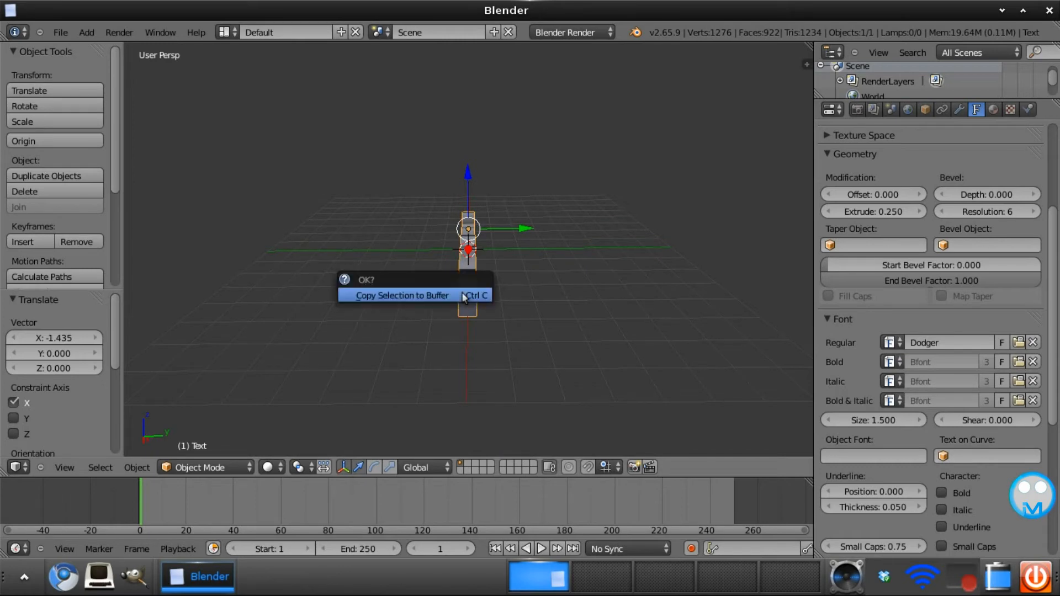
- Copy the text object and place the duplicate slightly behind along Y
left_click(402, 296)
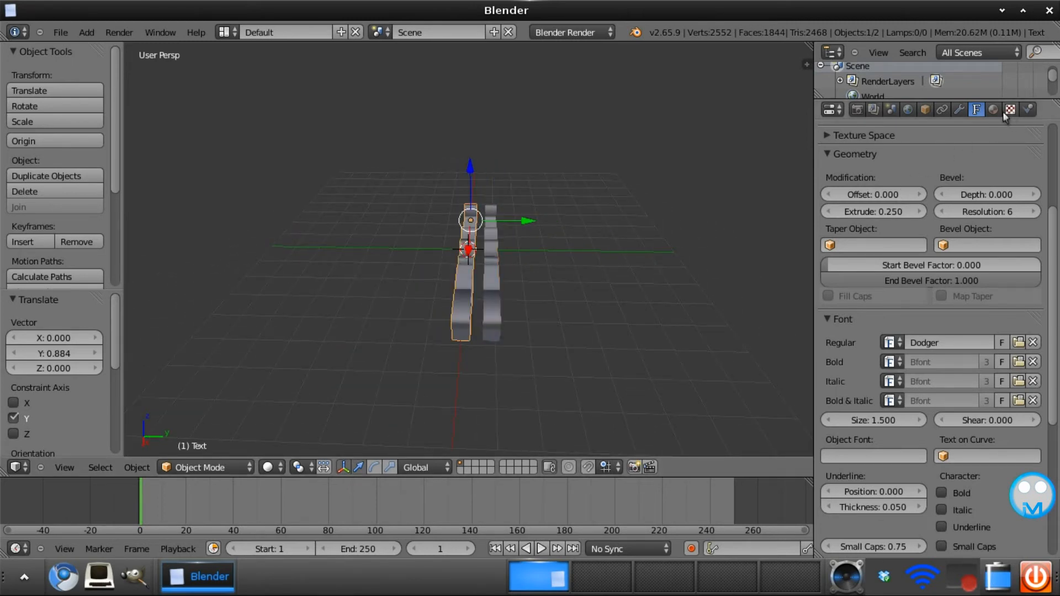
mouse_move(993, 109)
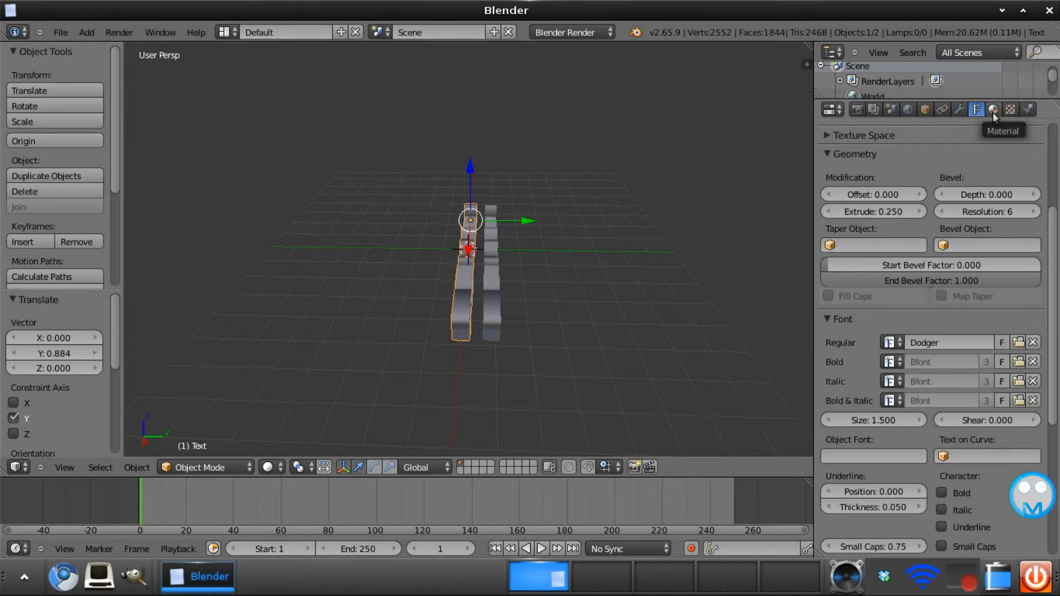
- Give the front text a new teal material with diffuse and specular intensity 1.000
left_click(993, 109)
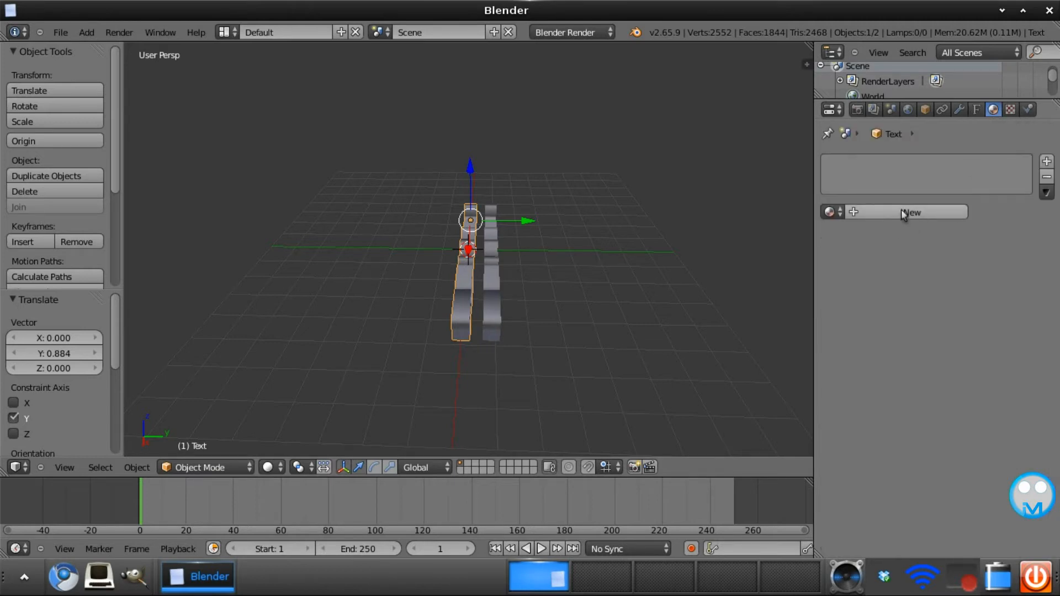
left_click(911, 212)
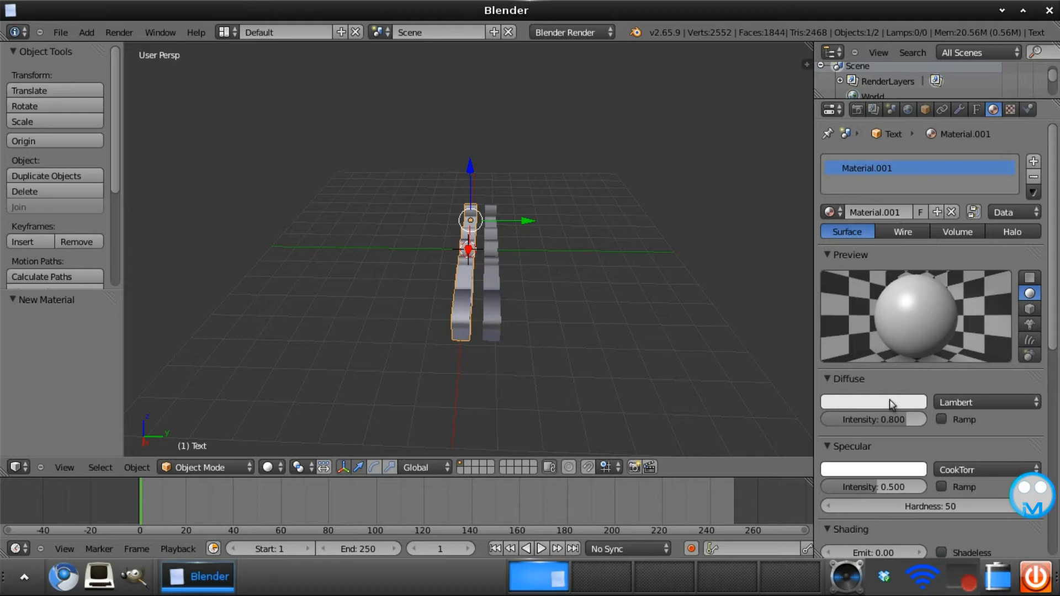
left_click(872, 402)
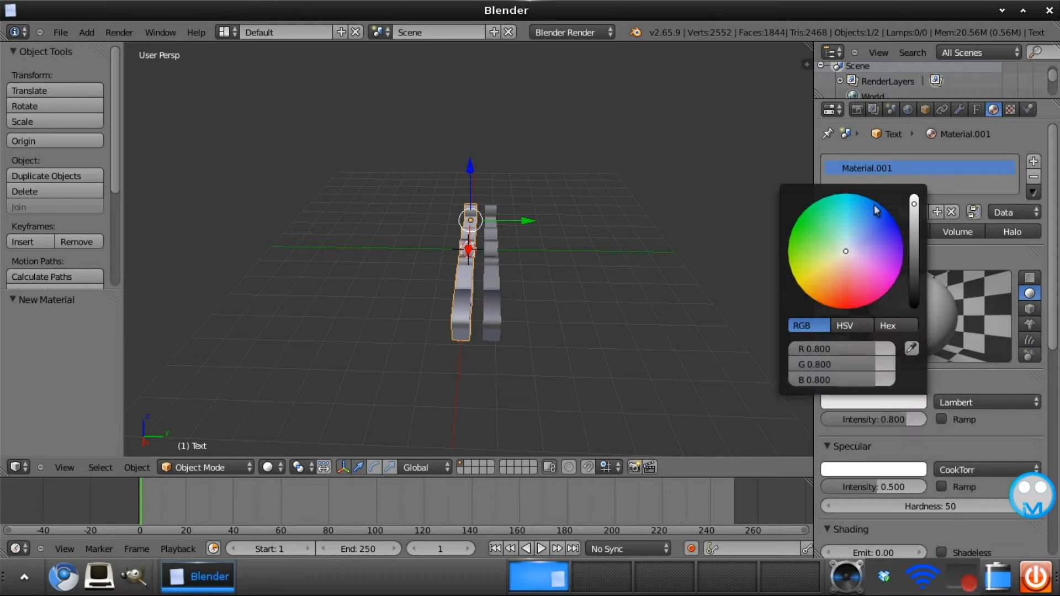
left_click(841, 208)
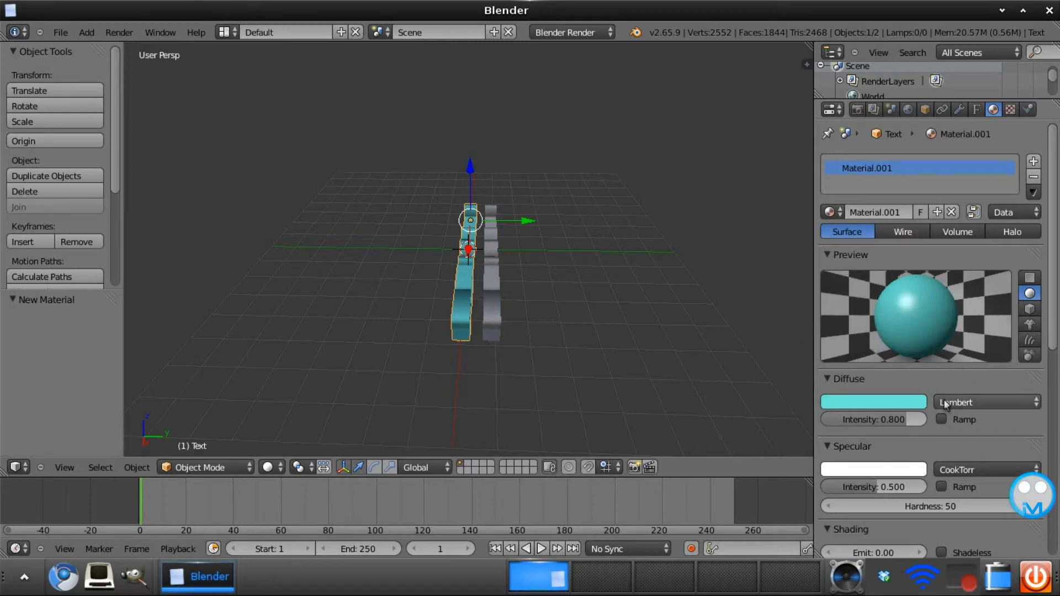
left_click_drag(873, 420, 913, 419)
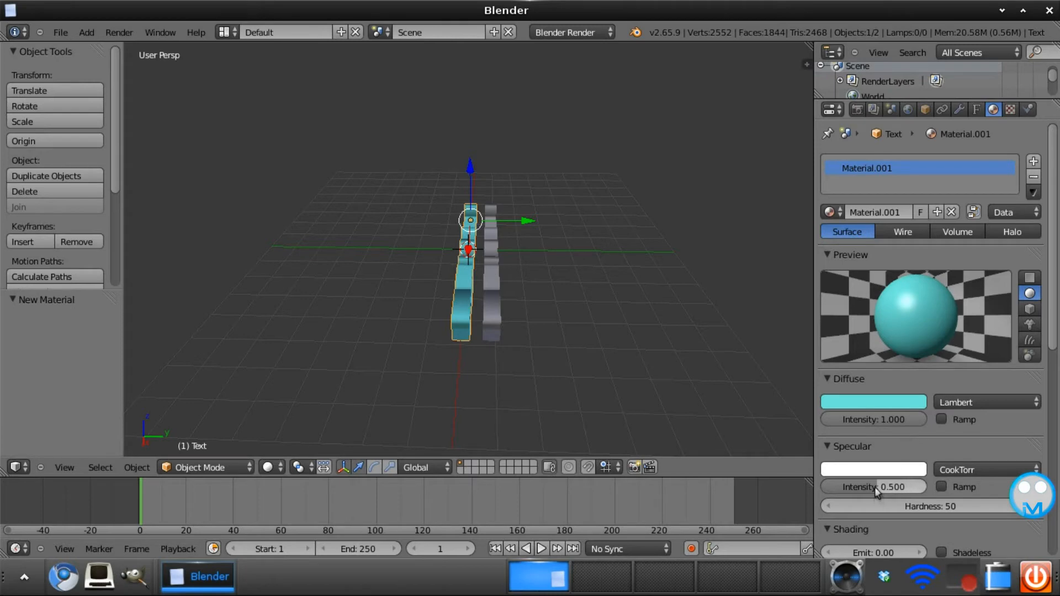
left_click_drag(873, 487, 913, 487)
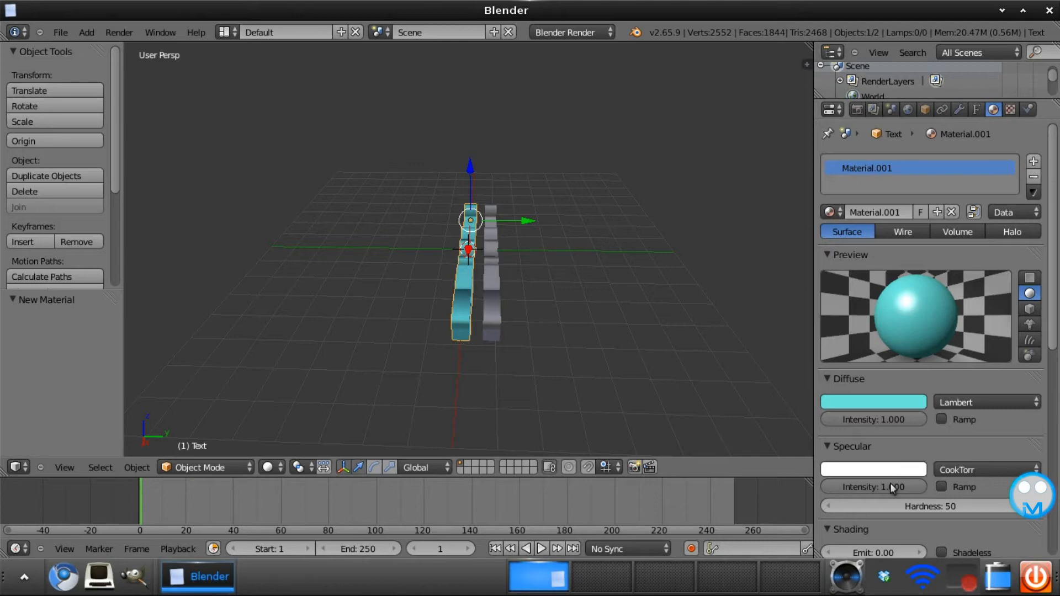
mouse_move(656, 311)
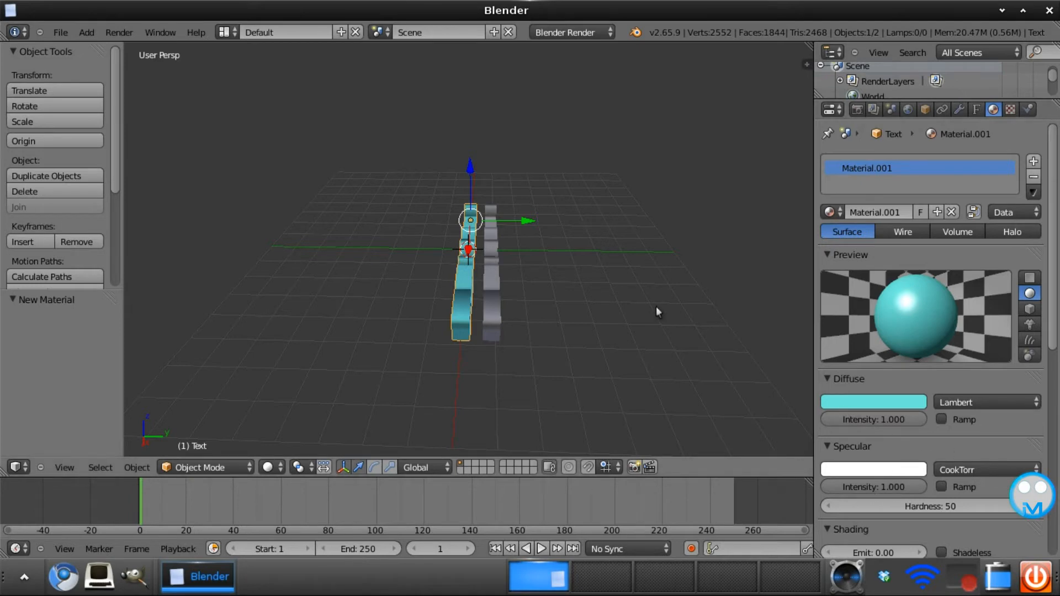
- Give the back copy Text.001 a white material with diffuse and specular intensity 1.000
left_click(491, 284)
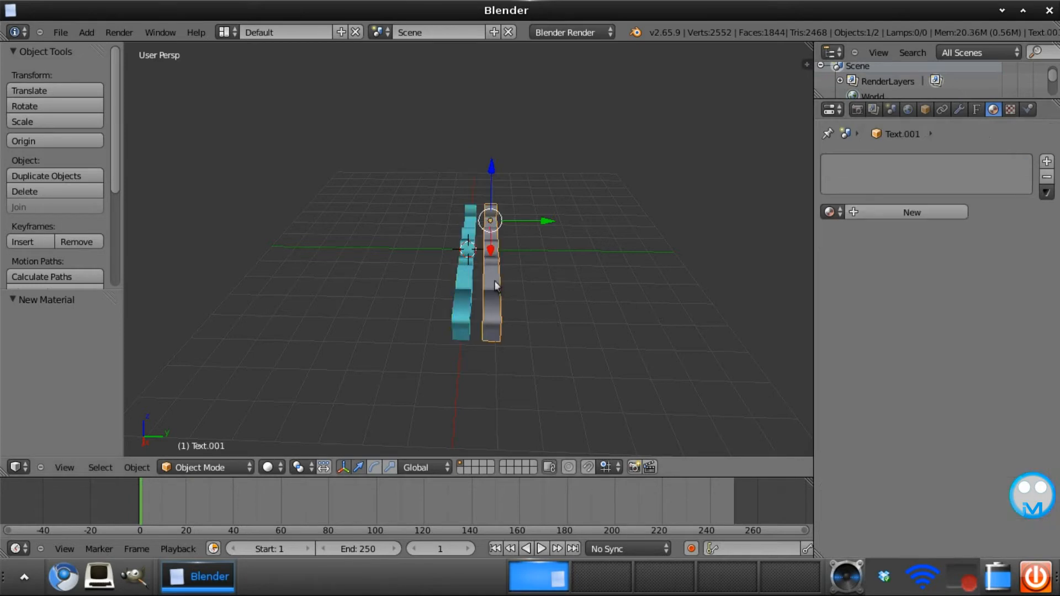
left_click(911, 212)
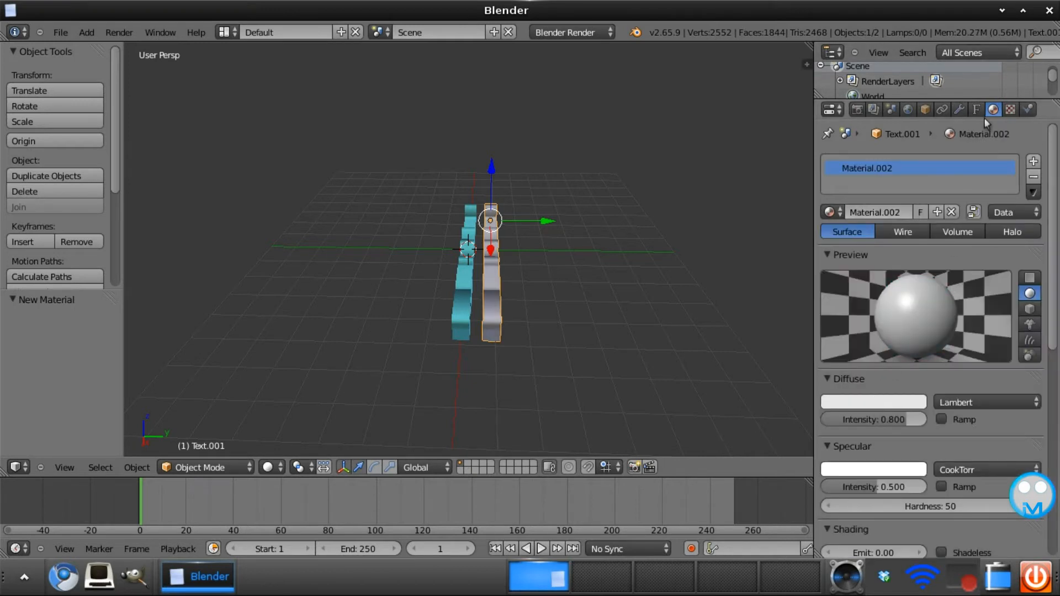
left_click(873, 402)
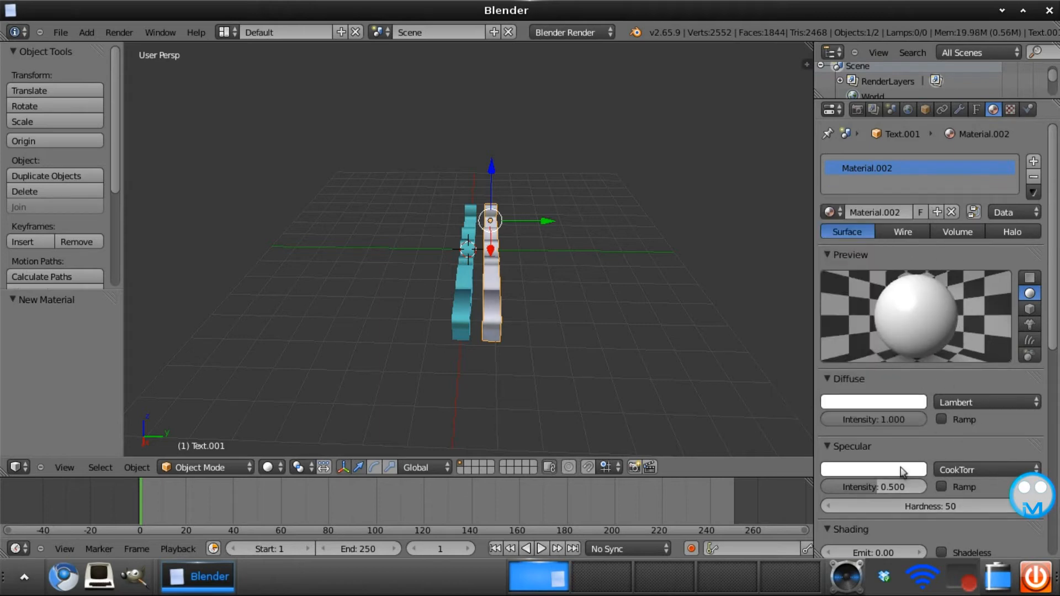
left_click(873, 470)
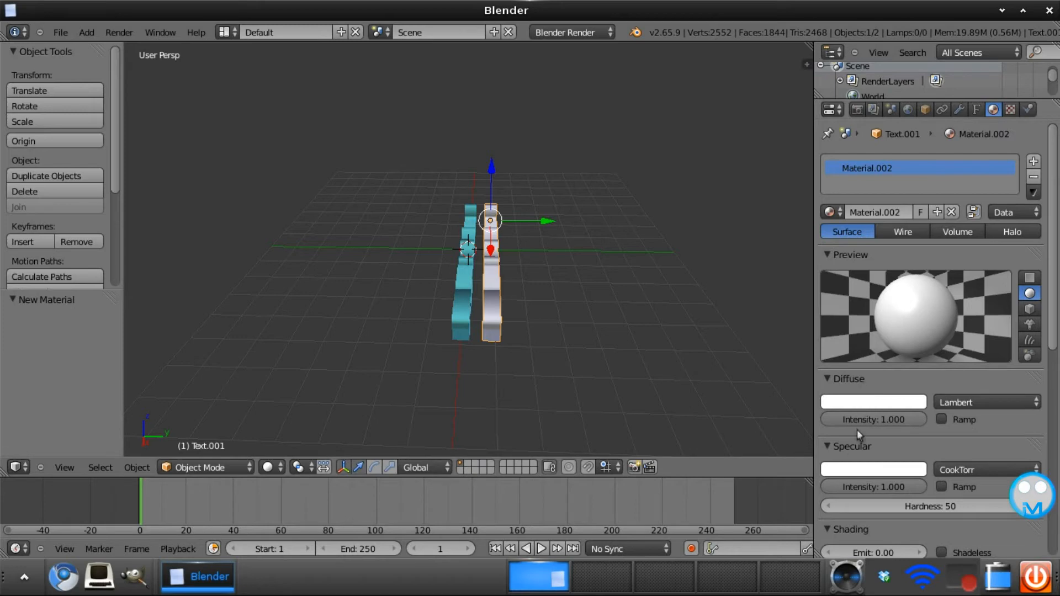
mouse_move(740, 456)
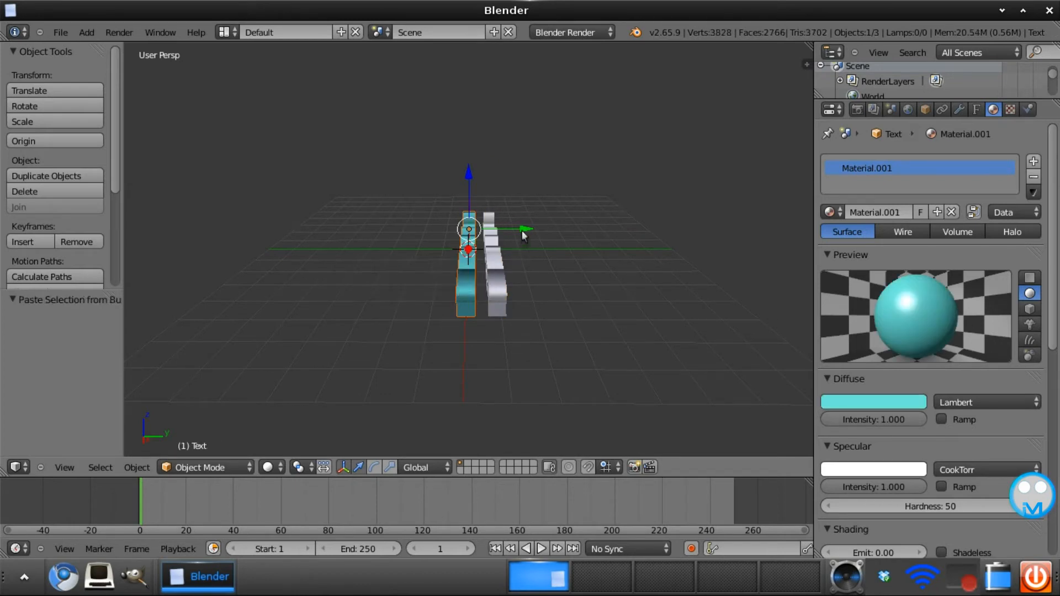
- Shift the newly pasted text copy behind the others to build the four-layer stack
left_click_drag(466, 228, 510, 227)
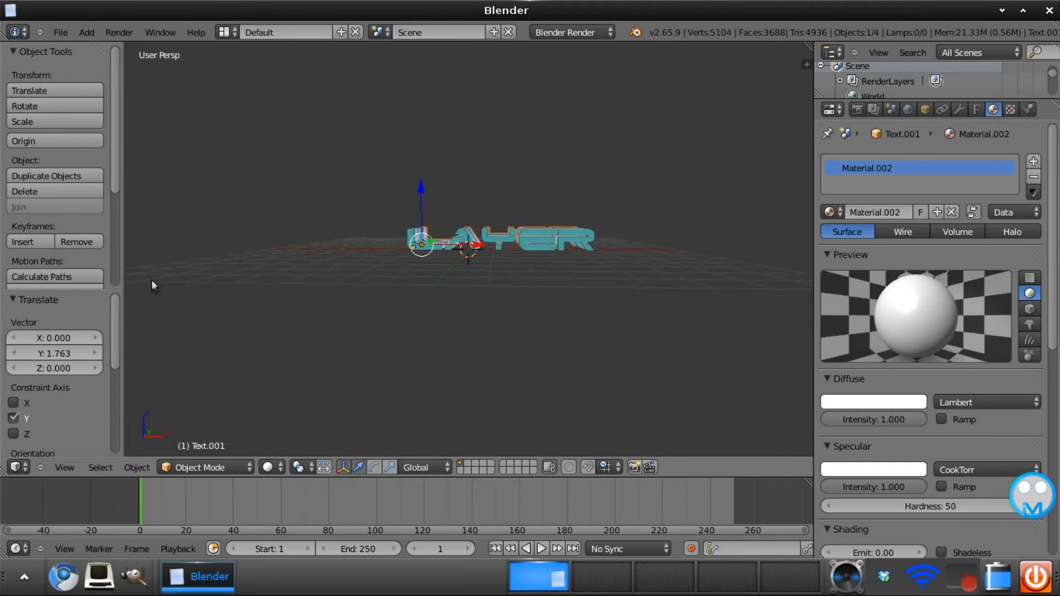
left_click(86, 32)
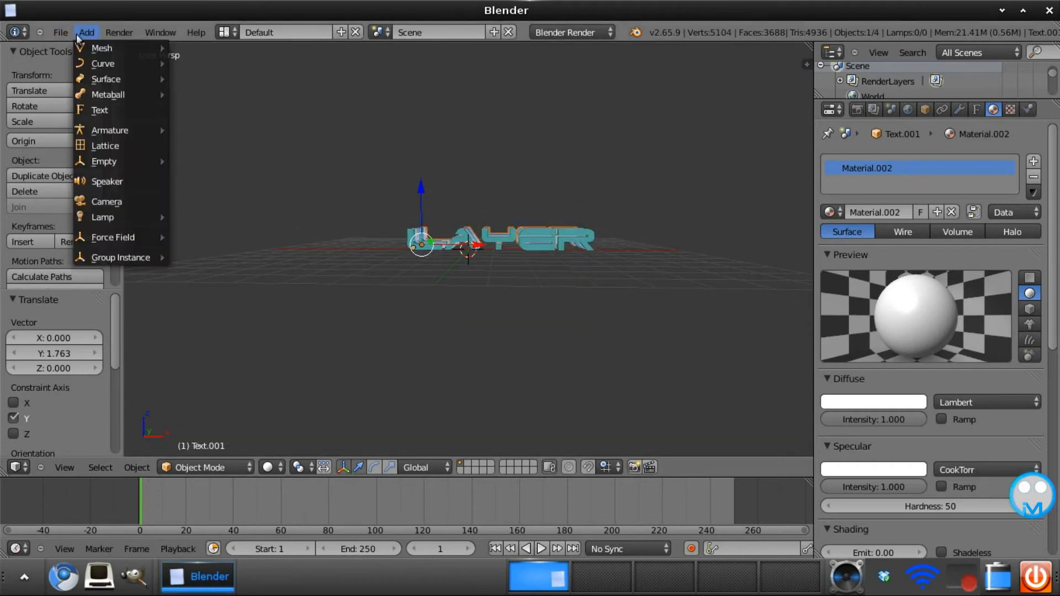
mouse_move(103, 218)
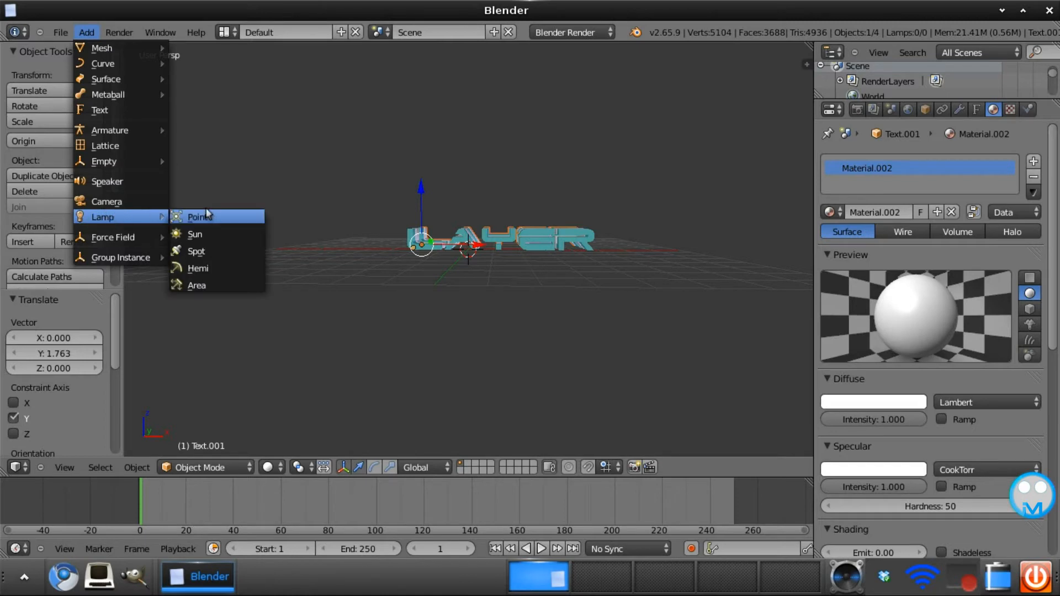
- Add a point lamp and lift it up above the LAYER text
left_click(198, 216)
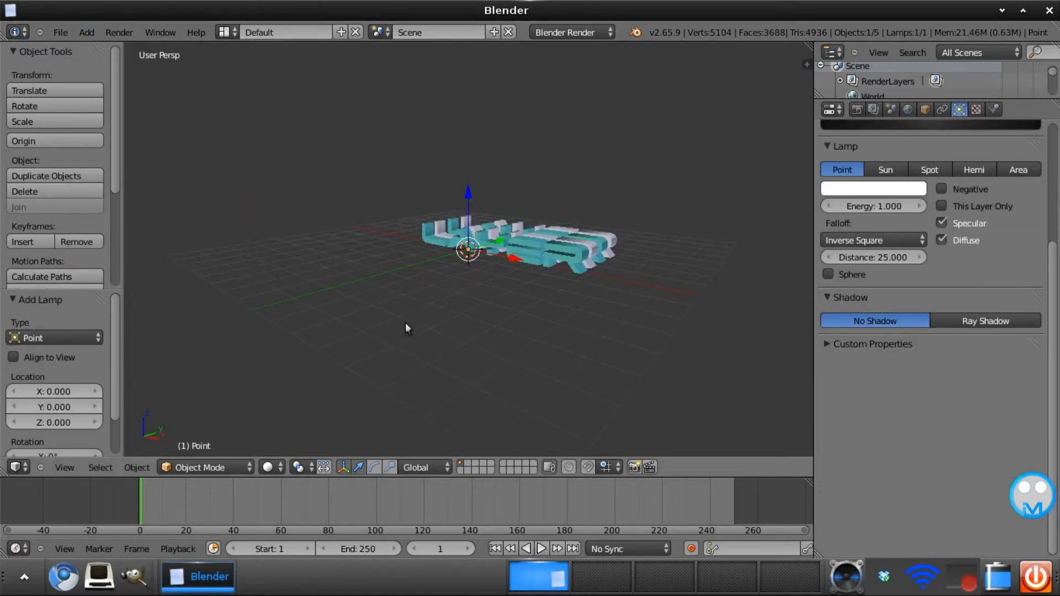
left_click_drag(405, 328, 360, 249)
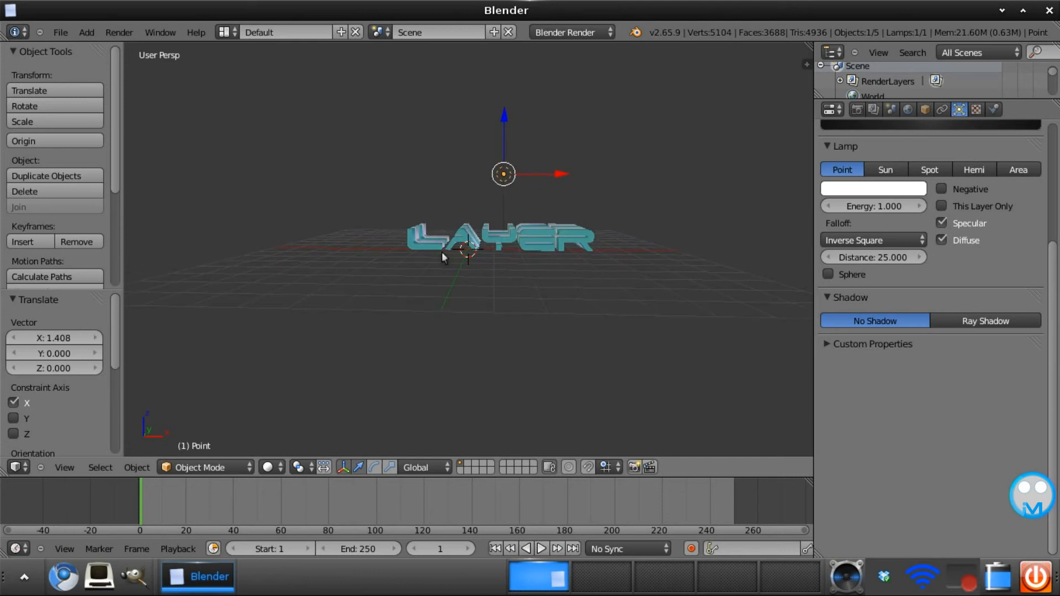
- Add a second point lamp beside the text, shifted along Y, and face the view head-on
left_click(86, 32)
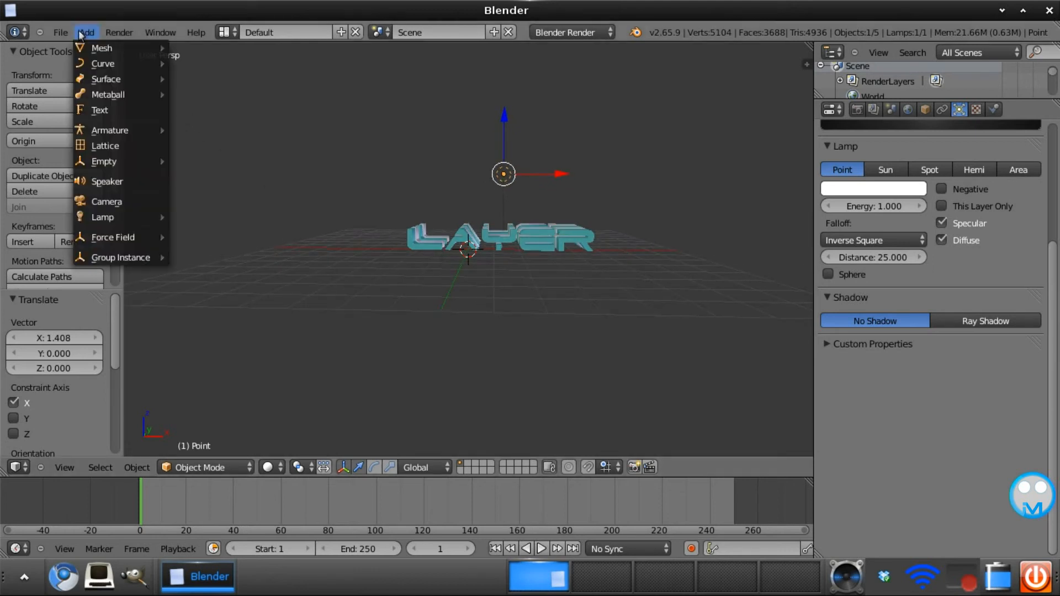
mouse_move(102, 218)
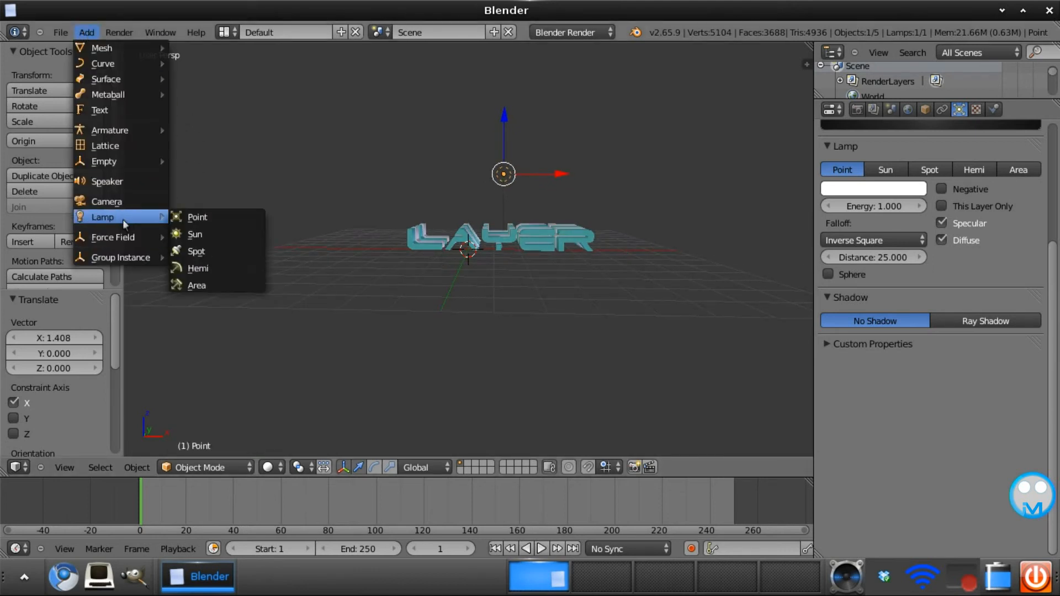
left_click(196, 217)
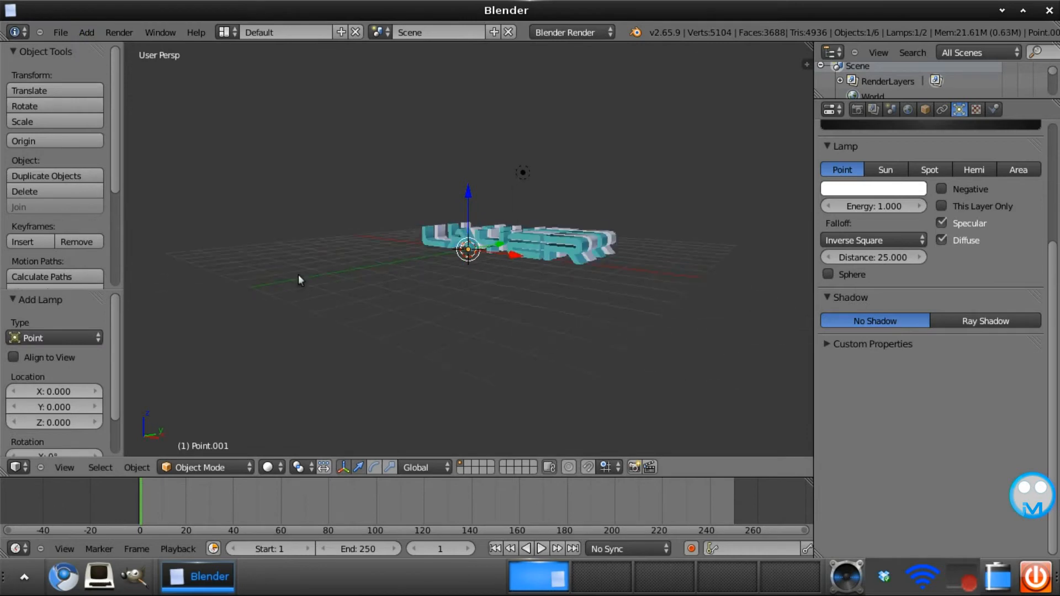
left_click_drag(300, 280, 355, 302)
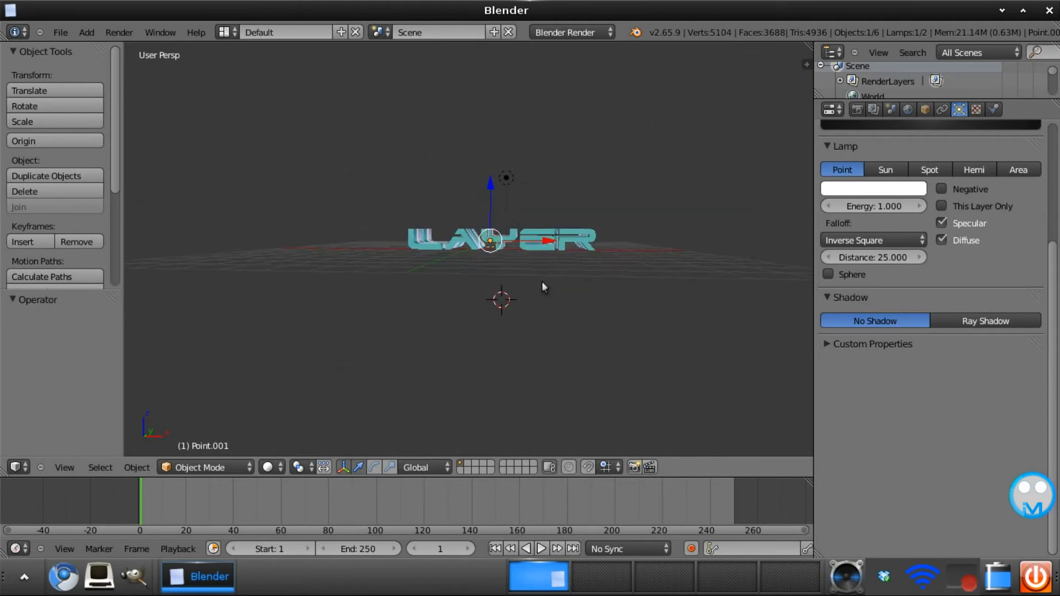
left_click_drag(493, 240, 493, 182)
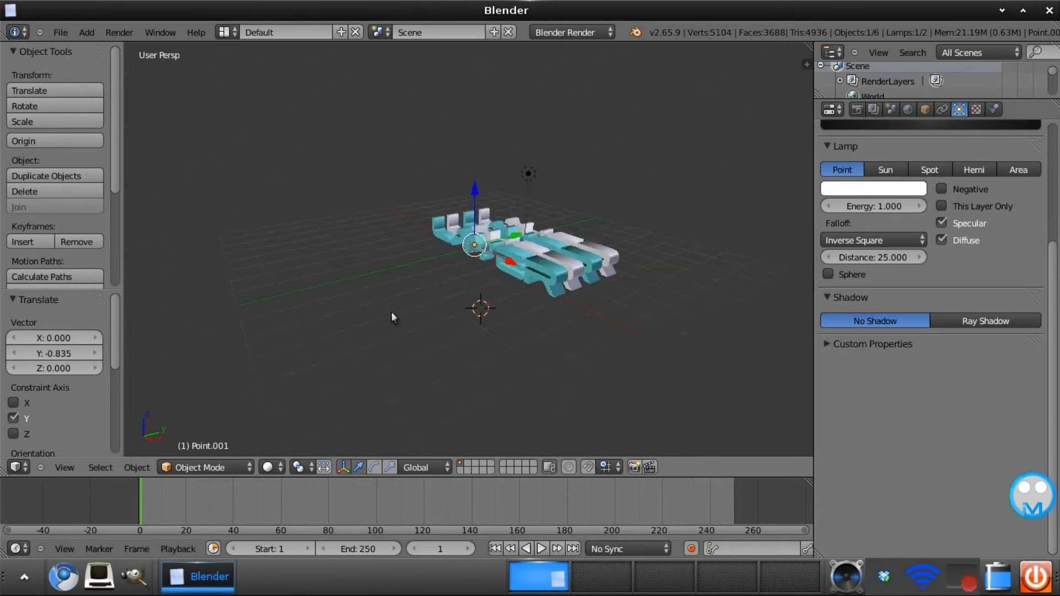
left_click_drag(392, 317, 394, 404)
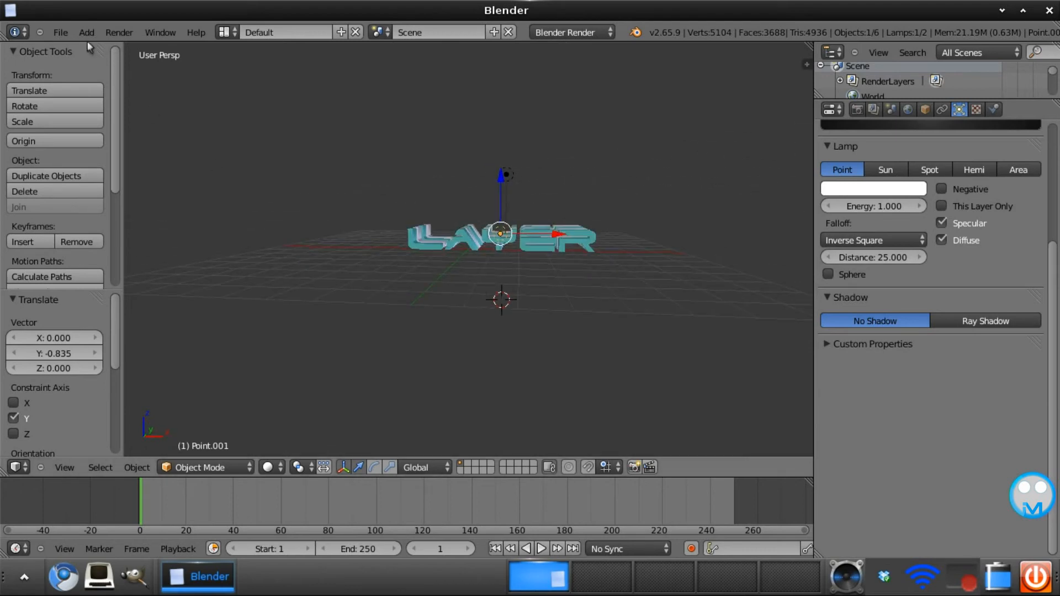
- Add a camera, turn it 90° about X in front of the text and check the framing through it
left_click(86, 32)
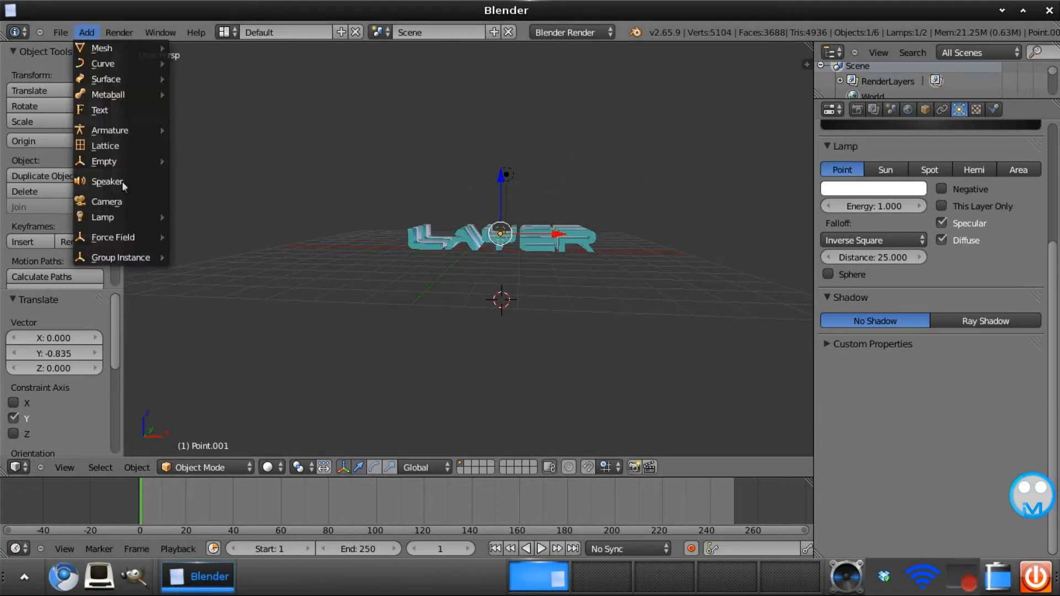
mouse_move(106, 201)
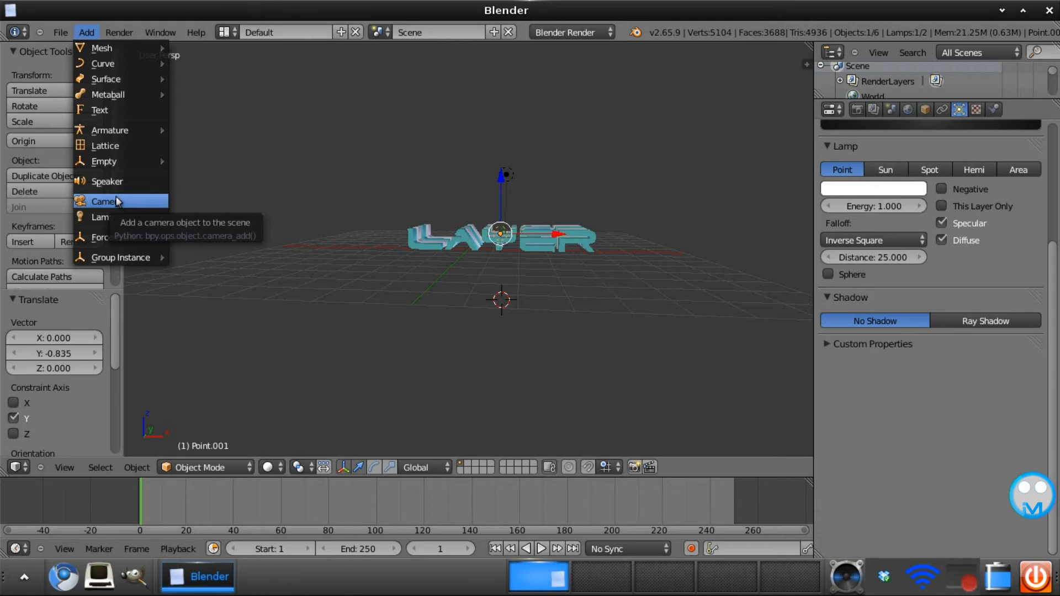
left_click(105, 201)
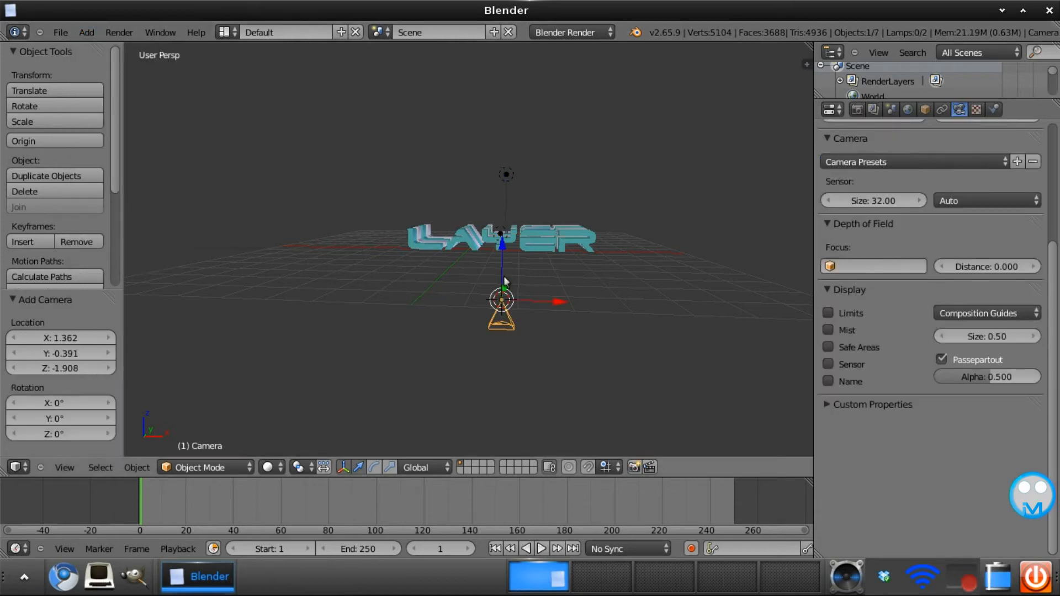
left_click_drag(500, 300, 503, 223)
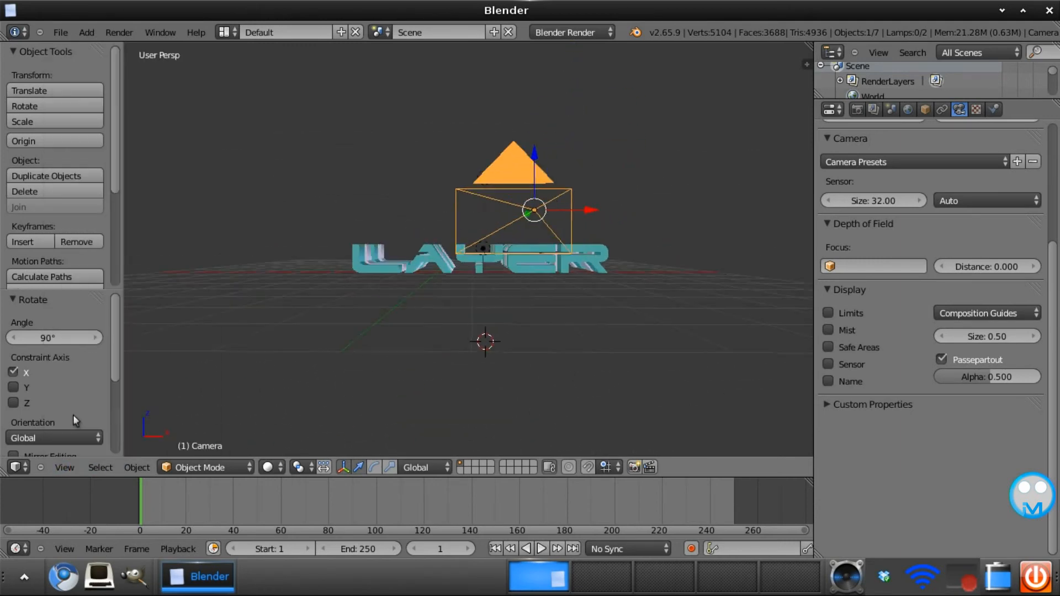
key("KP_0")
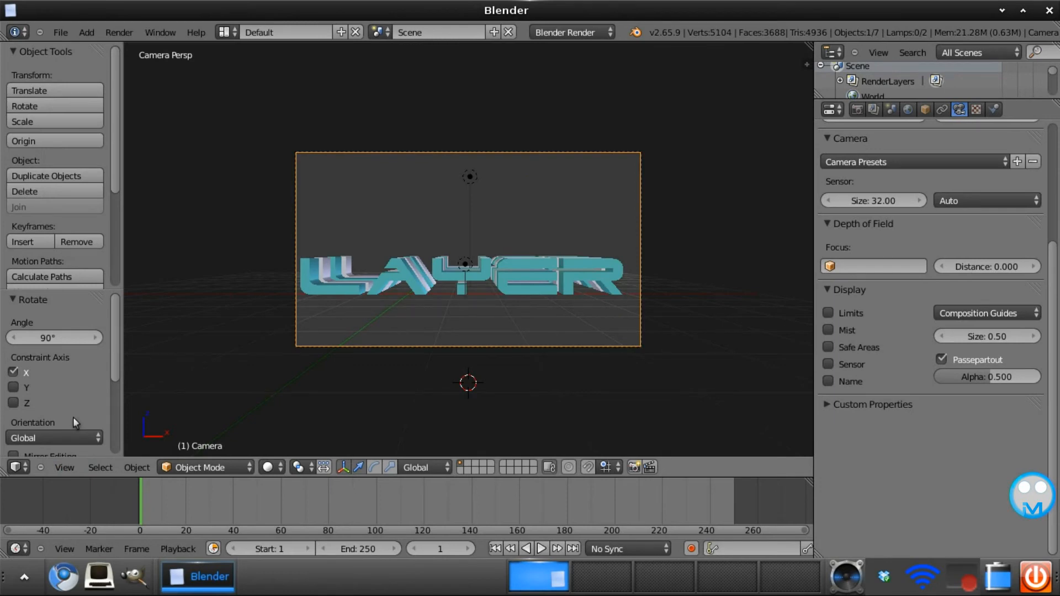
mouse_move(268, 364)
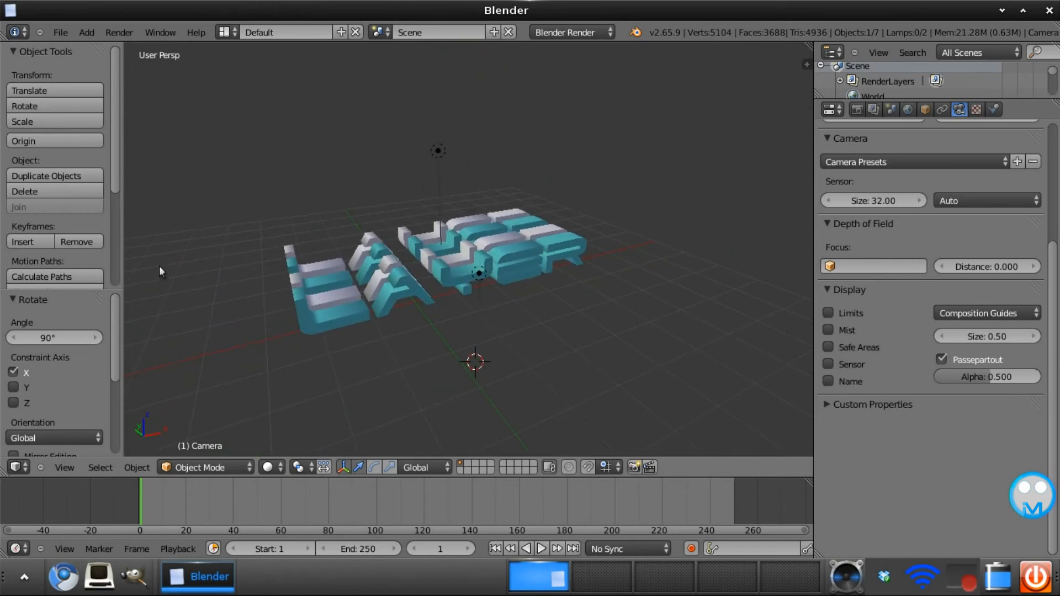
mouse_move(331, 175)
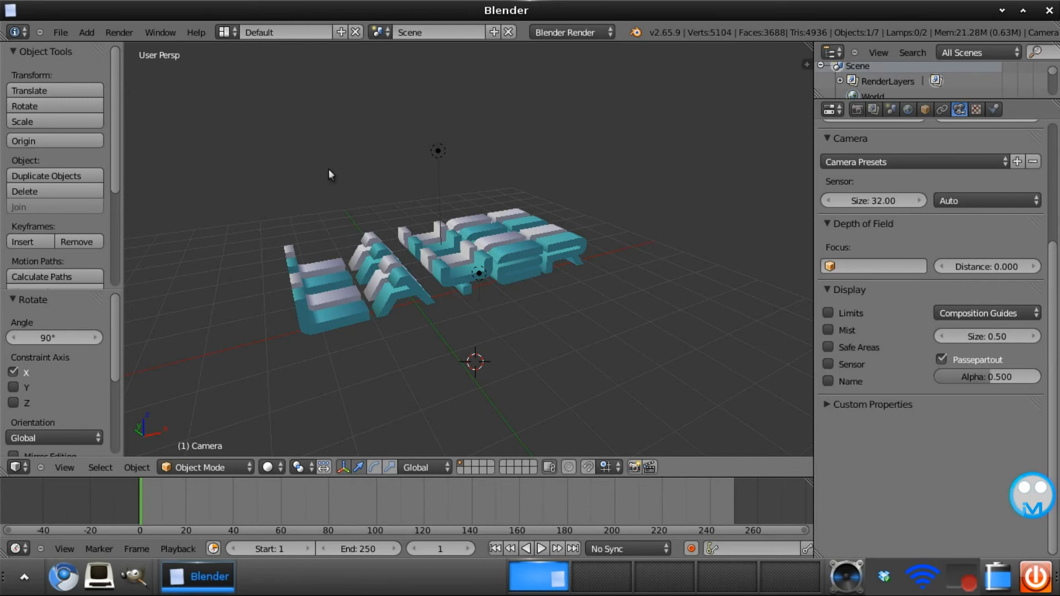
mouse_move(166, 104)
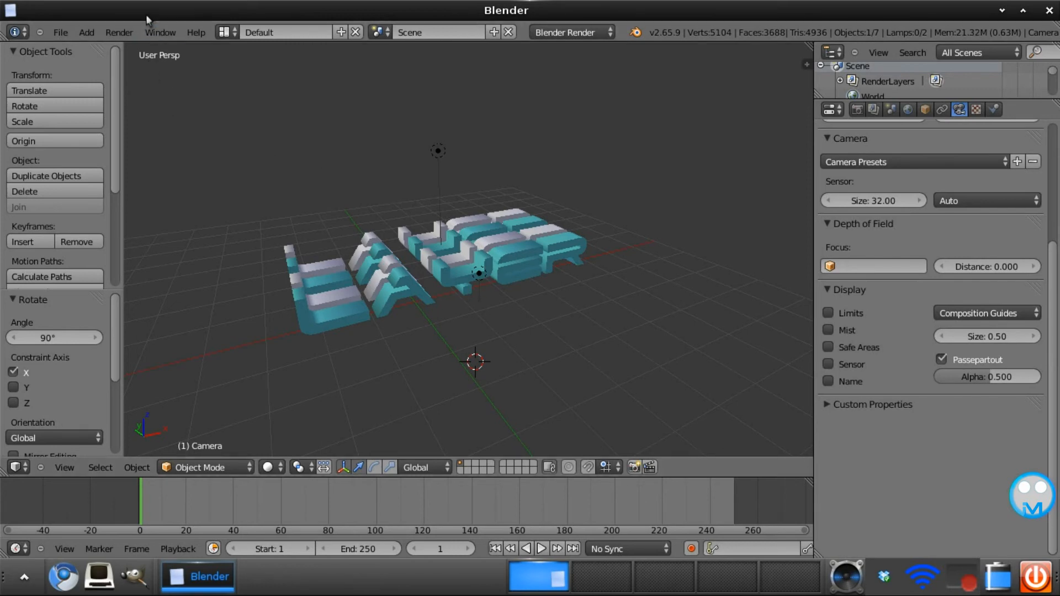
mouse_move(86, 32)
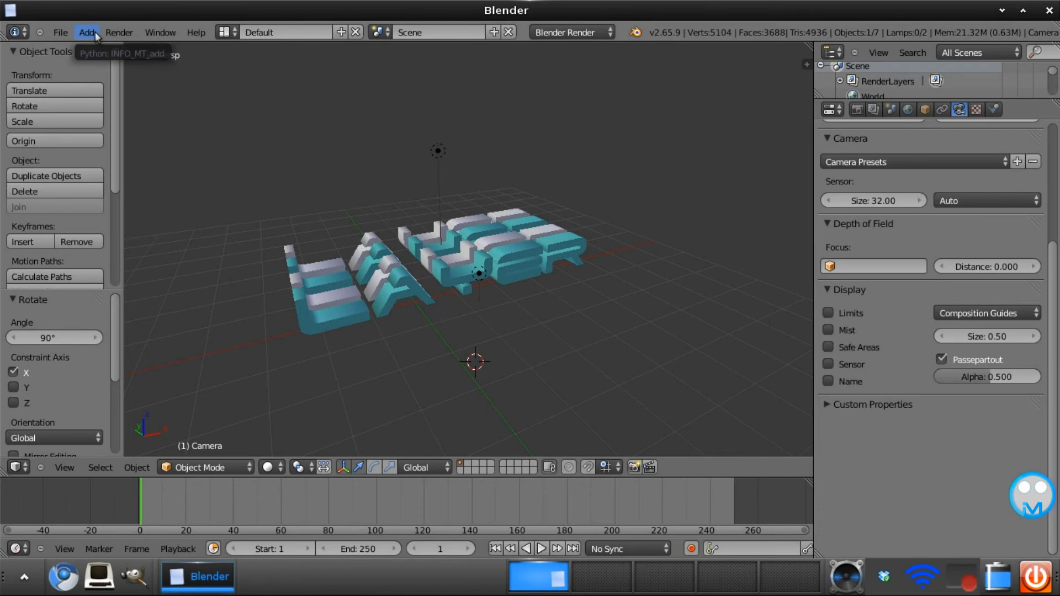
- Add a large ground plane under the text with a new grey diffuse material
left_click(86, 32)
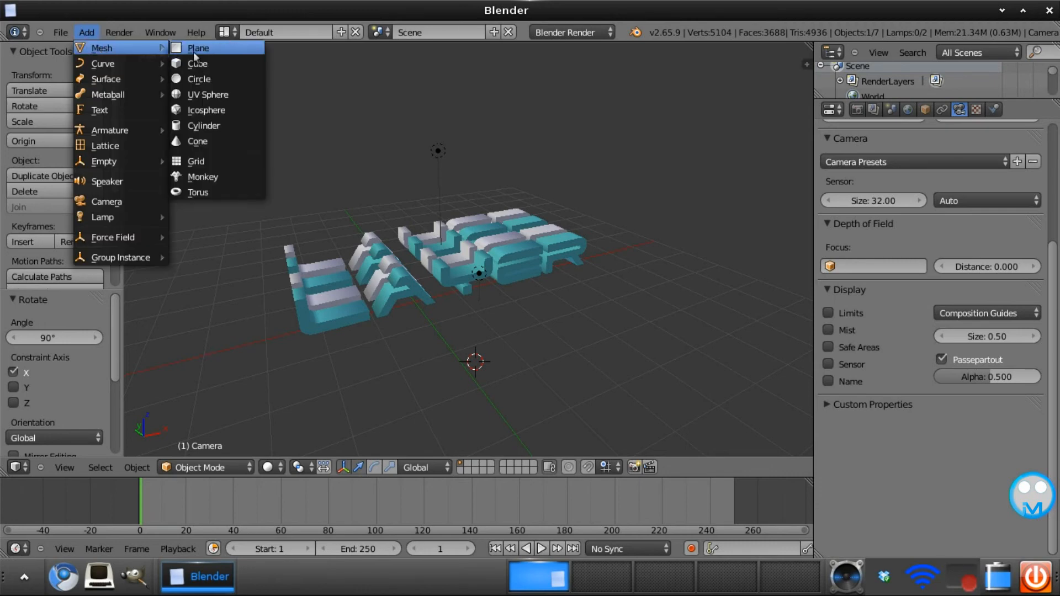
left_click(198, 48)
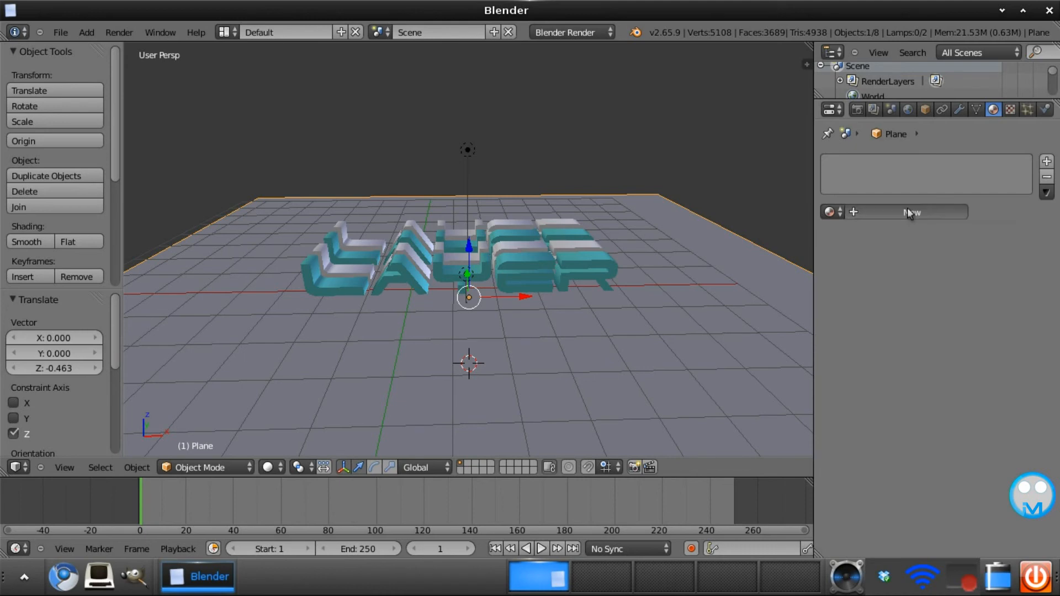
left_click(911, 212)
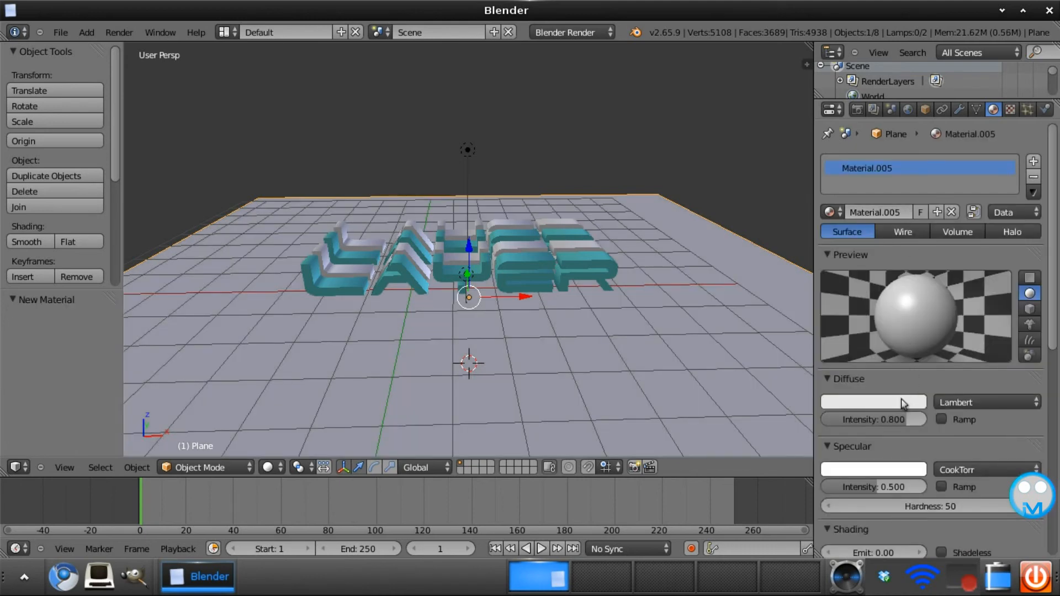
left_click(872, 402)
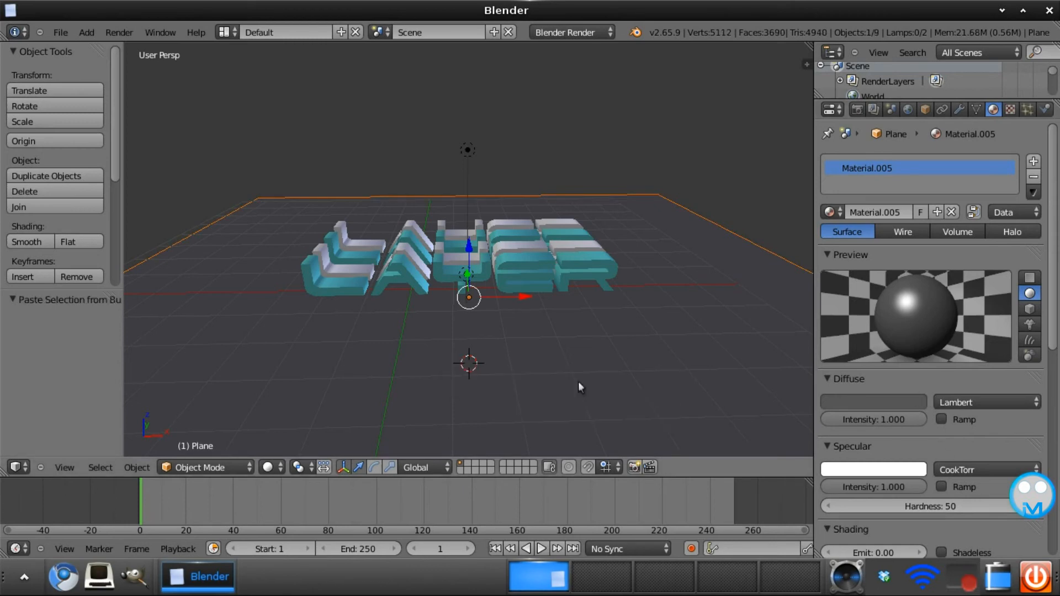
mouse_move(466, 252)
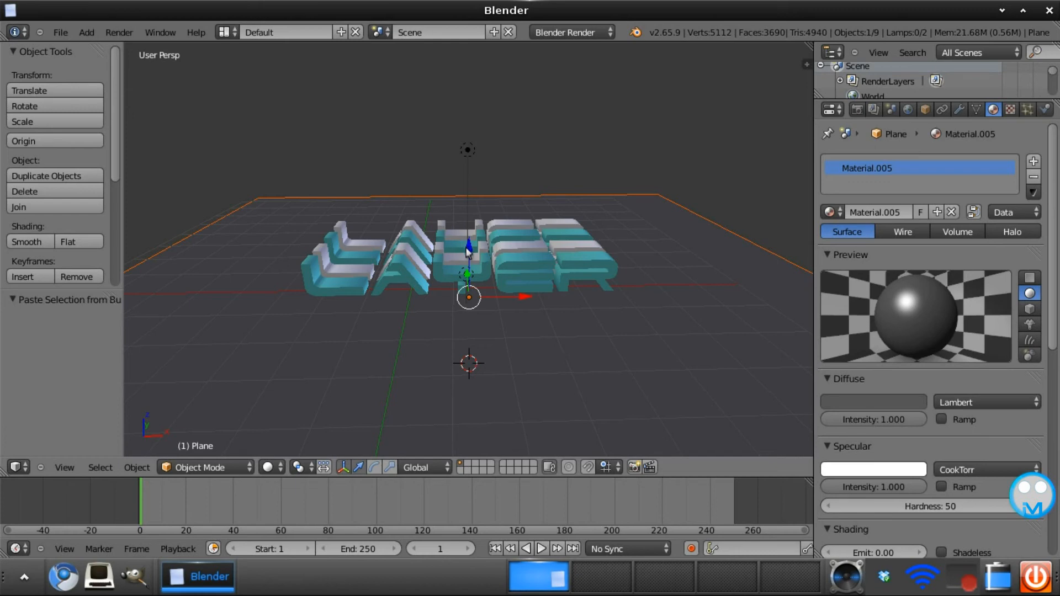
mouse_move(706, 368)
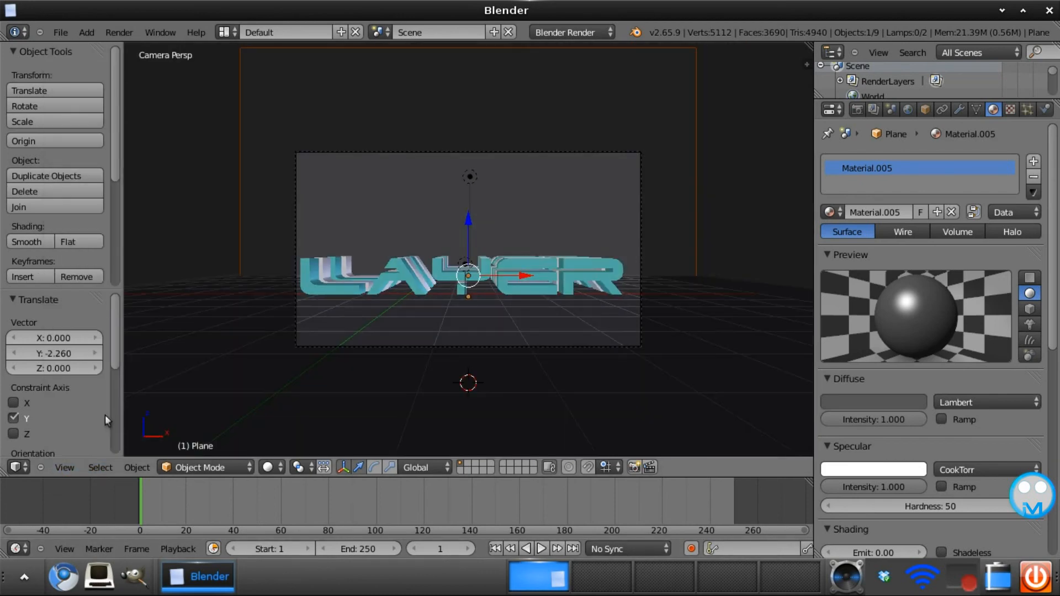
mouse_move(122, 411)
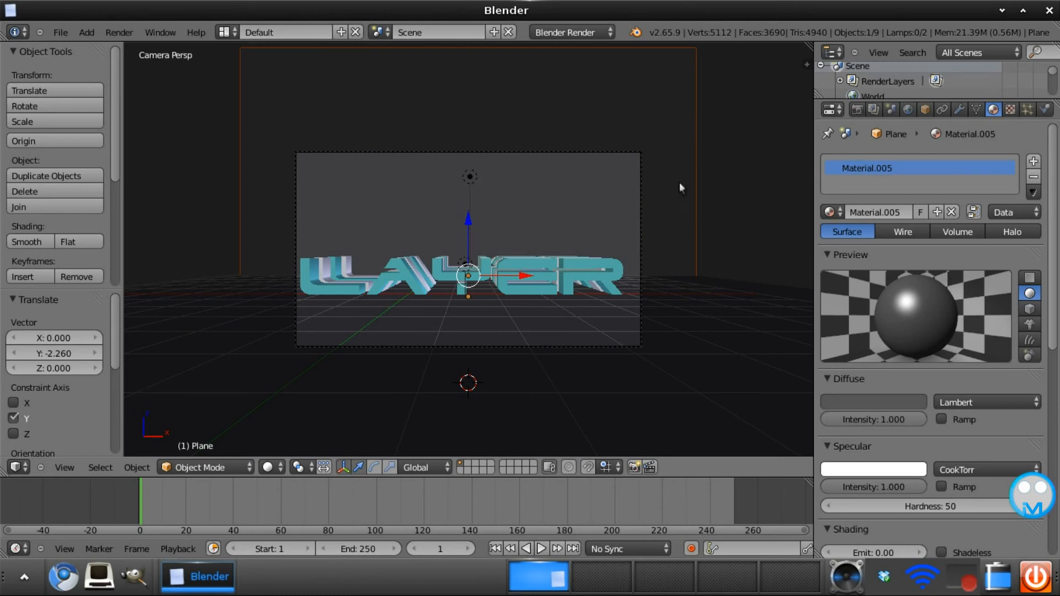
- Render the scene from the Render settings, then render again after moving the camera back
left_click(857, 110)
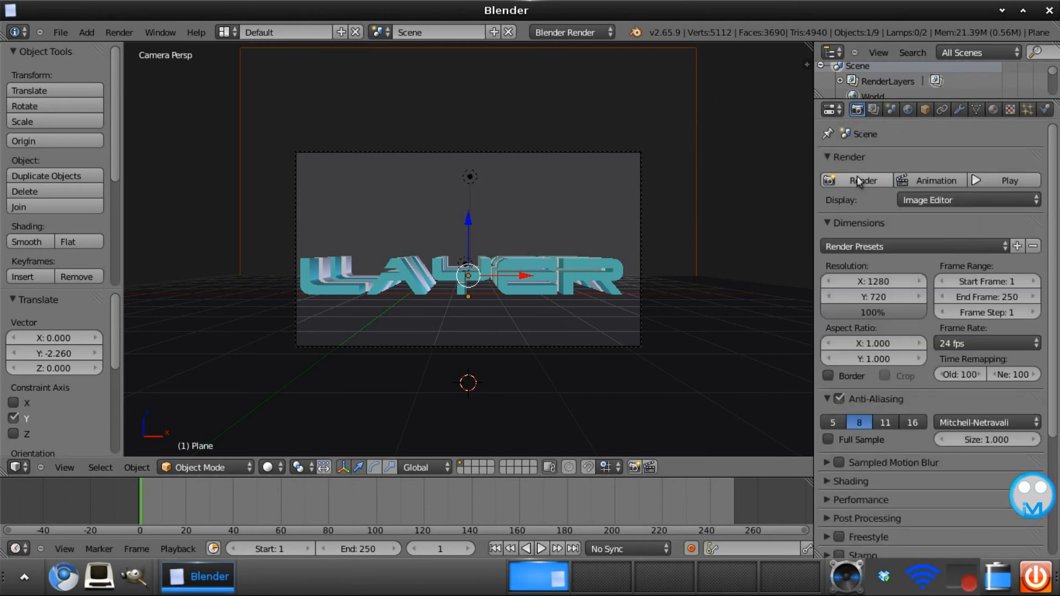
mouse_move(866, 180)
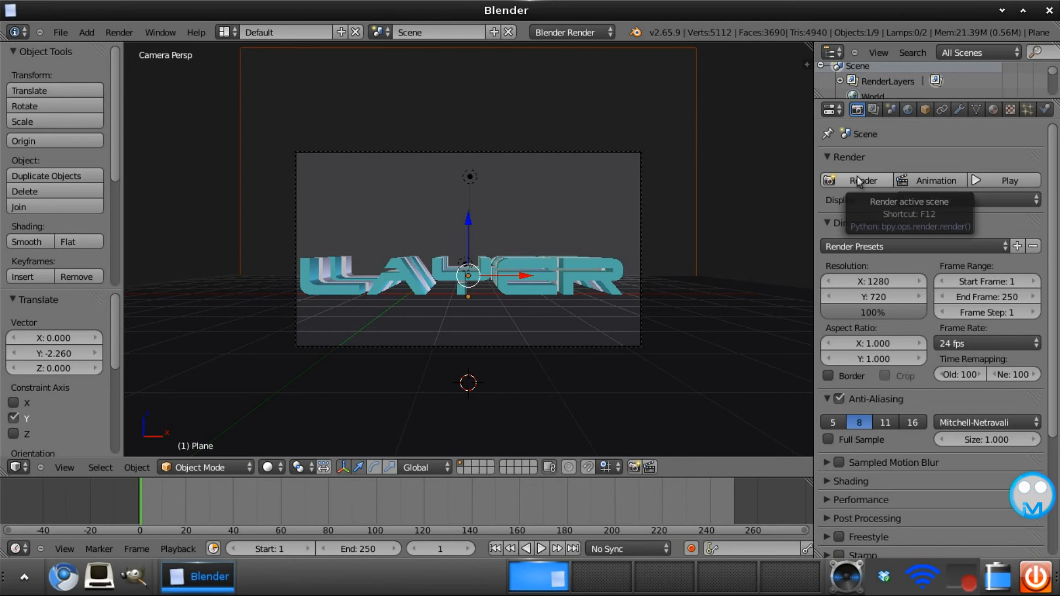
left_click(863, 180)
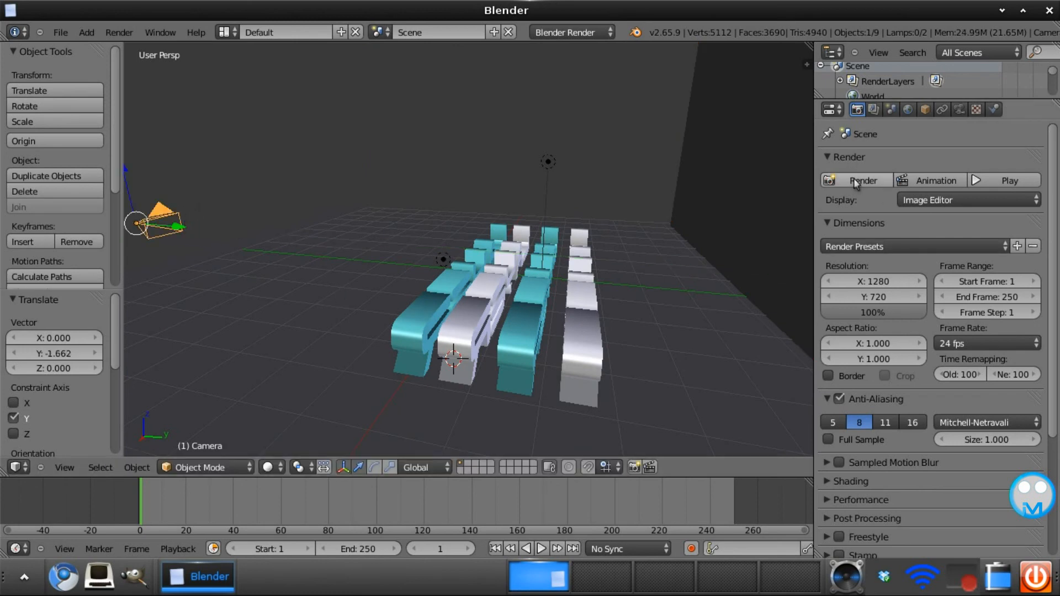
left_click(863, 180)
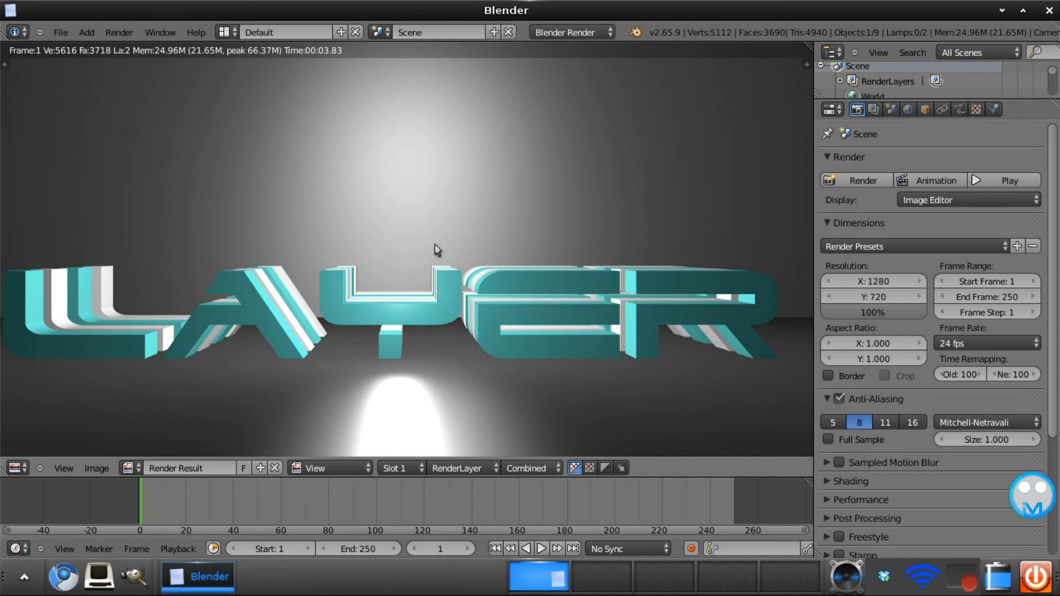
mouse_move(383, 328)
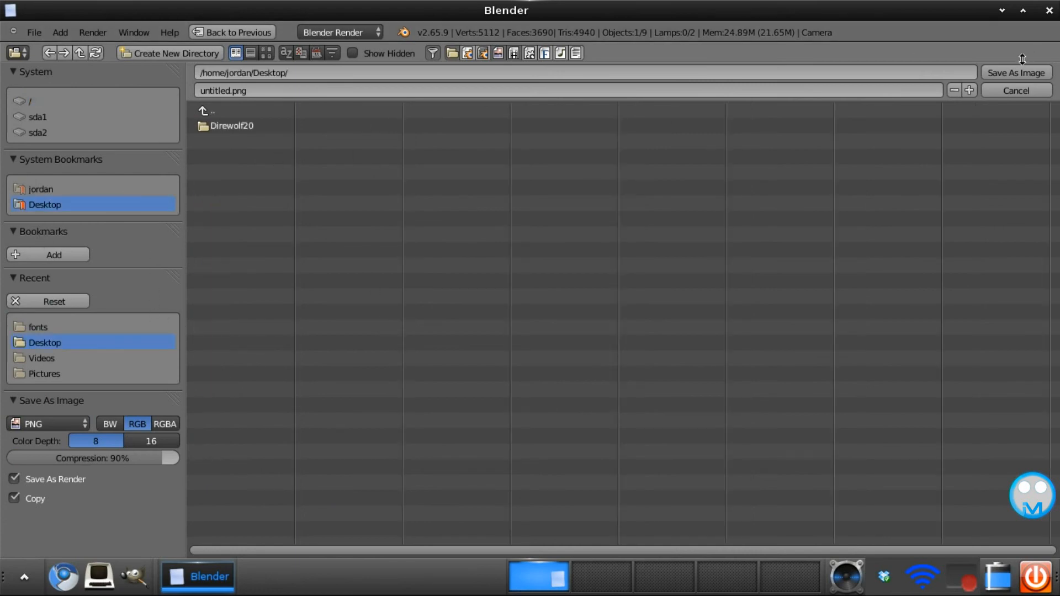
- Save the render as untitled.png on the desktop
left_click(1015, 90)
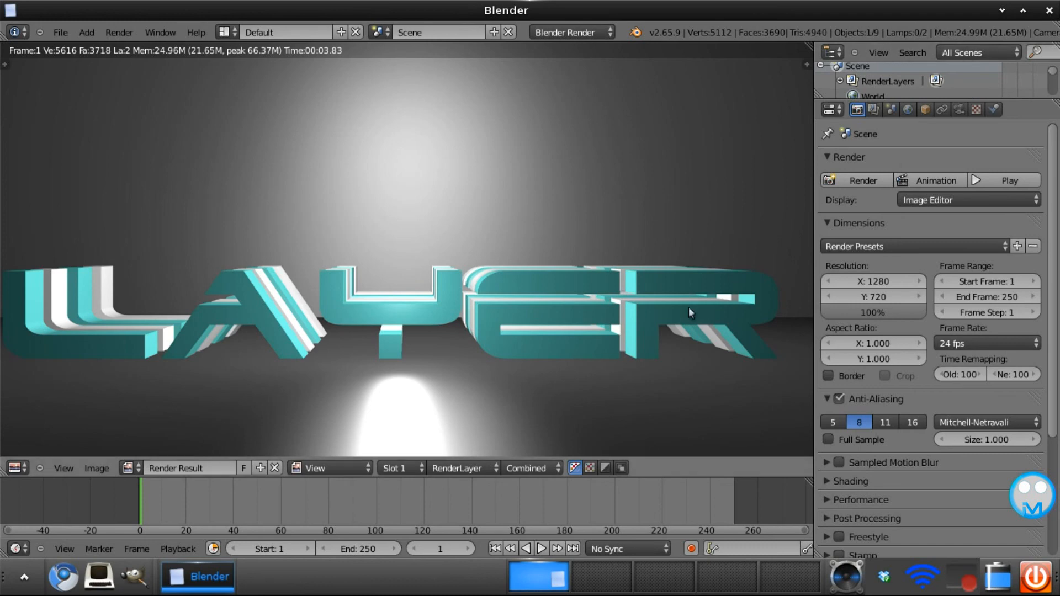
mouse_move(762, 279)
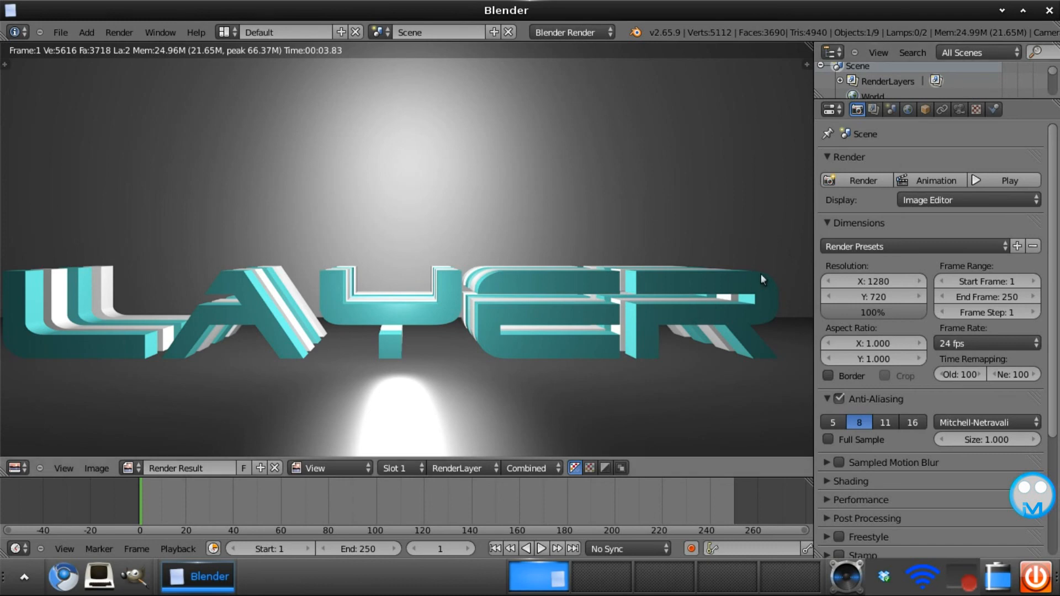
mouse_move(725, 261)
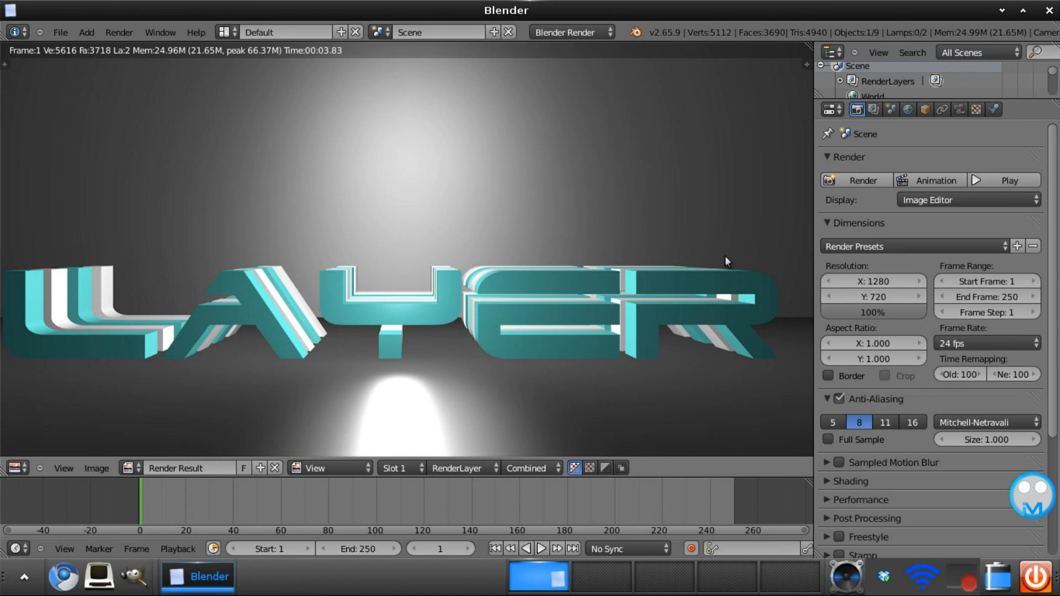
mouse_move(327, 357)
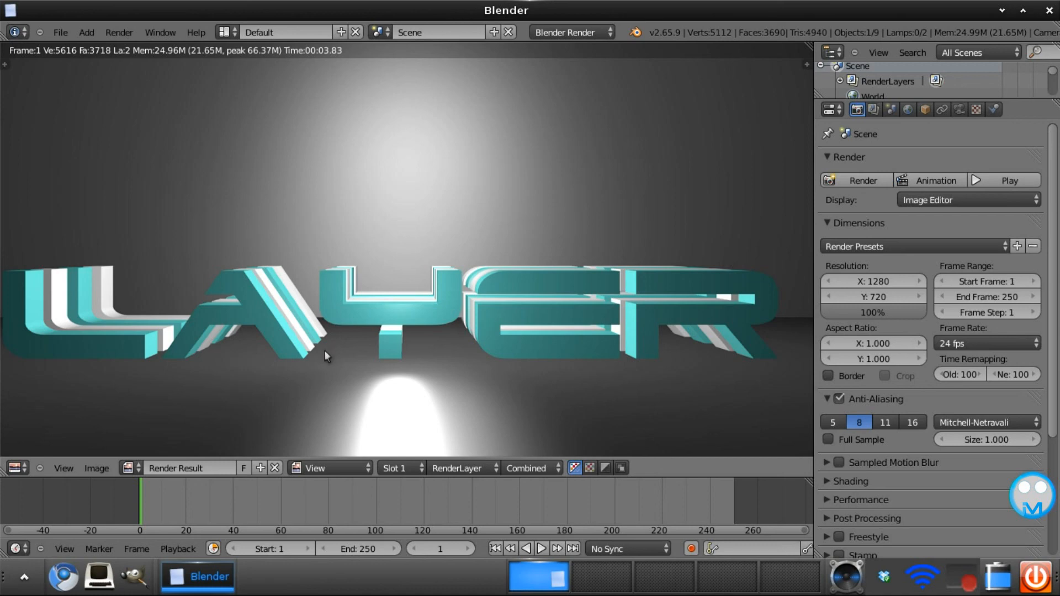
mouse_move(688, 380)
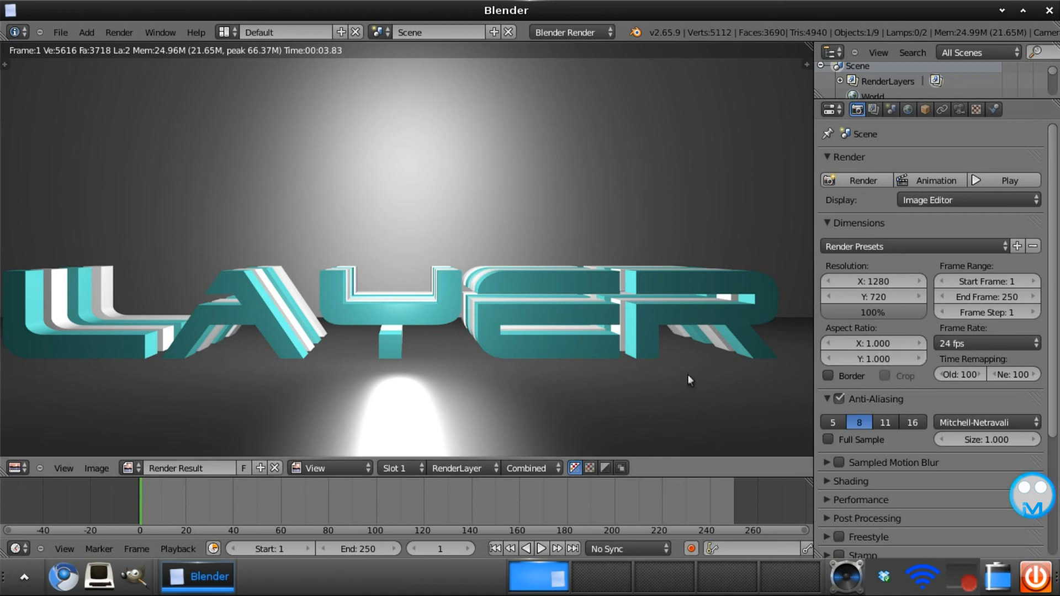